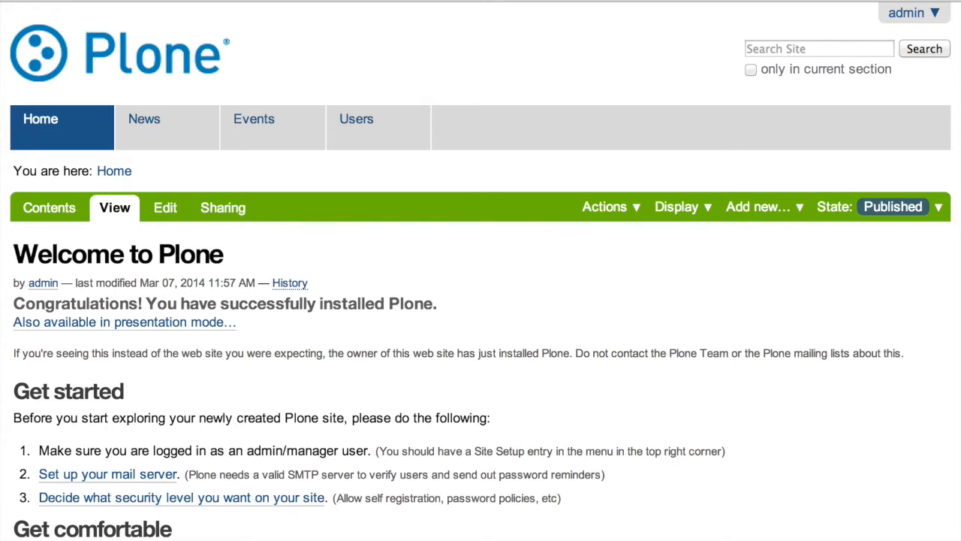
{"action": "mouse_move", "coordinate": [501, 158]}
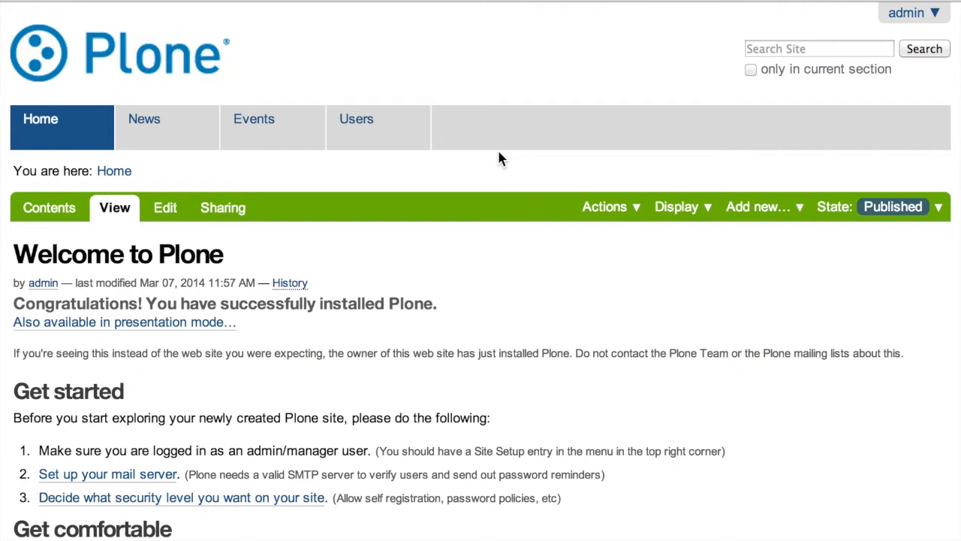
{"action": "mouse_move", "coordinate": [691, 208]}
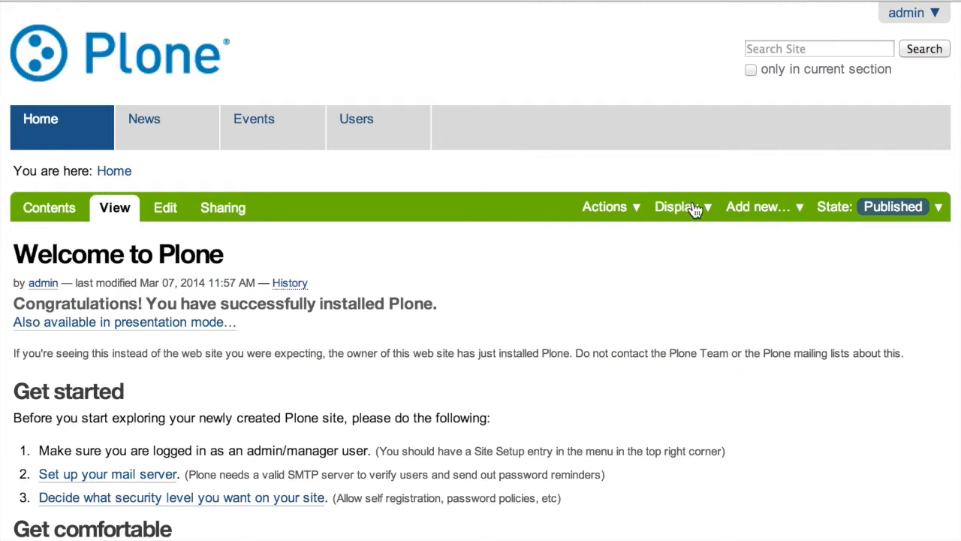
{"action": "mouse_move", "coordinate": [787, 207]}
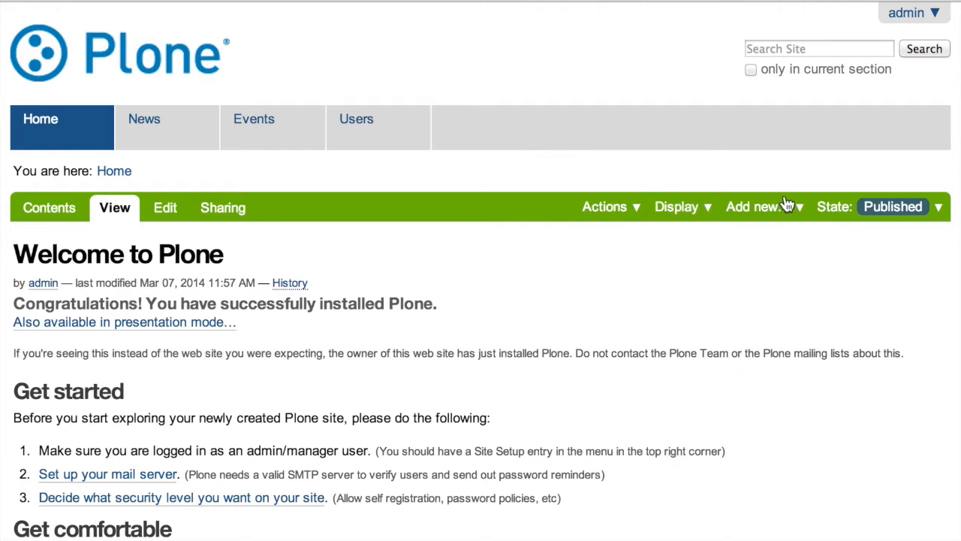
{"action": "mouse_move", "coordinate": [759, 207]}
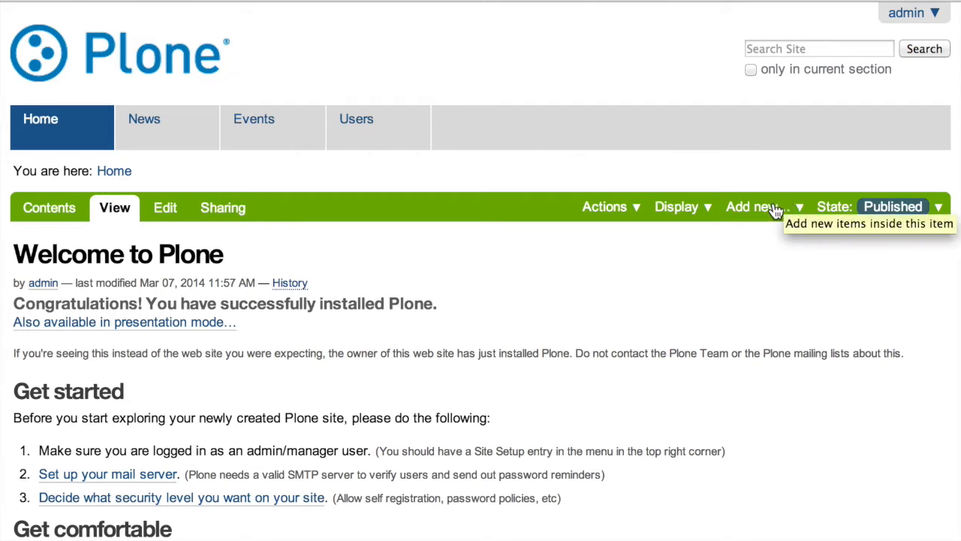
Step: Add a new Folder titled folder1 at the site top and save it
{"action": "left_click", "coordinate": [758, 208]}
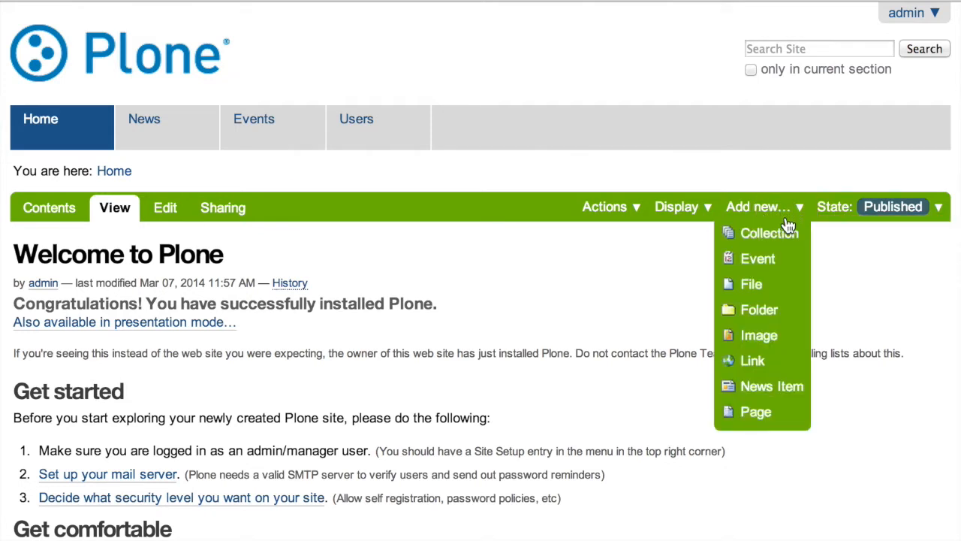
{"action": "left_click", "coordinate": [760, 309]}
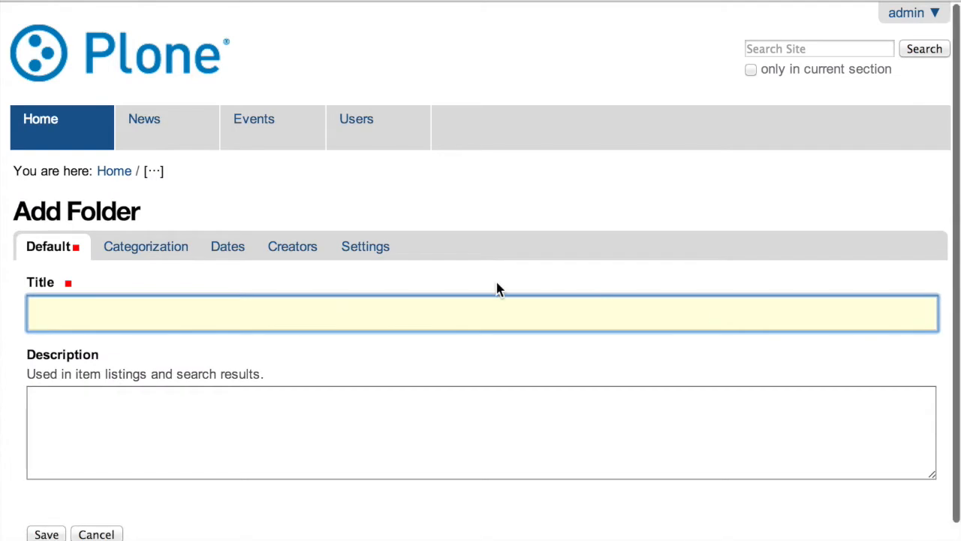
{"action": "type", "text": "folder1"}
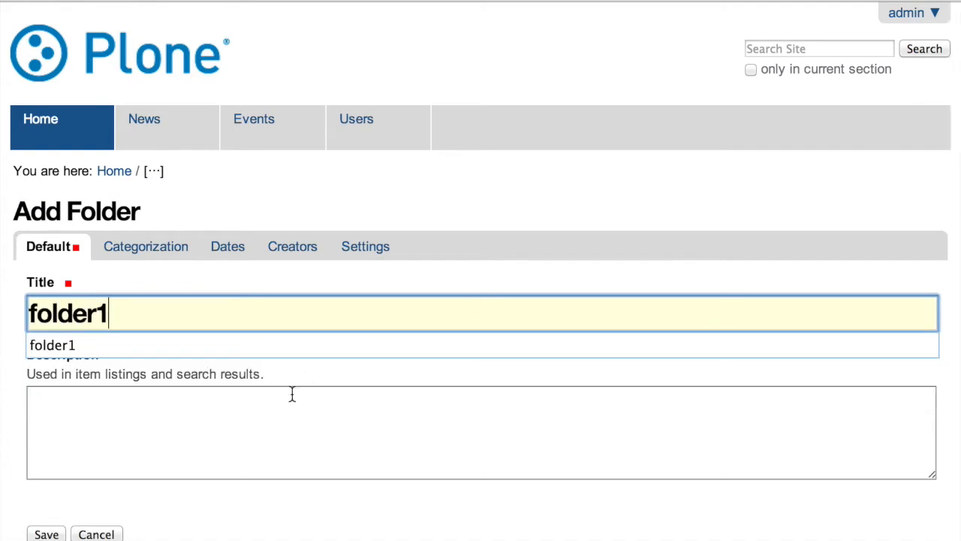
{"action": "left_click", "coordinate": [45, 535]}
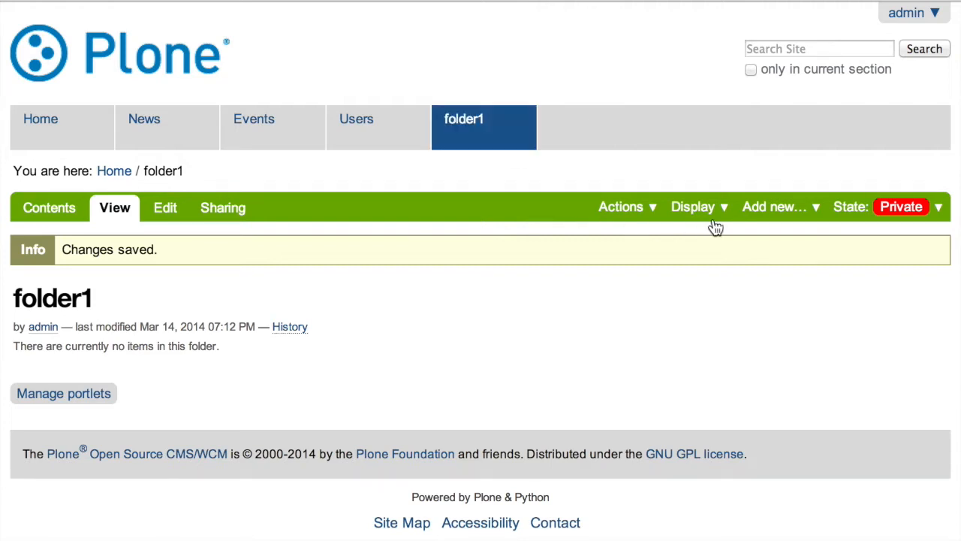
Step: Add a Page titled page1 inside folder1, save it, and return to the folder1 listing
{"action": "left_click", "coordinate": [774, 207]}
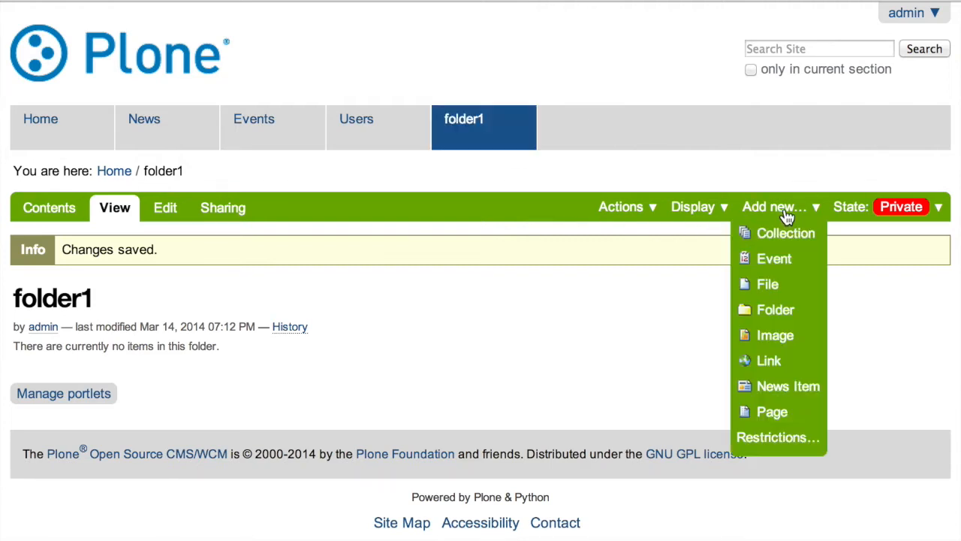
{"action": "left_click", "coordinate": [772, 412]}
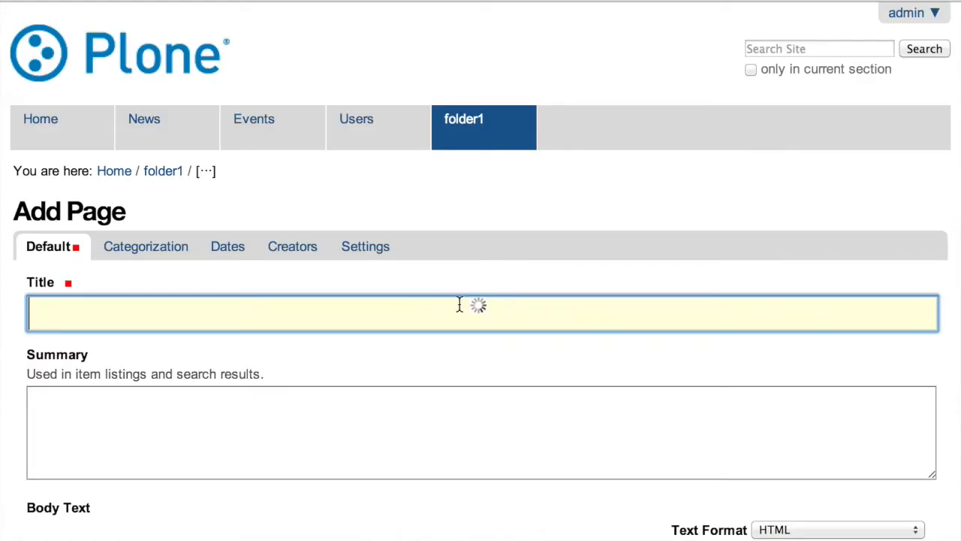
{"action": "type", "text": "page1"}
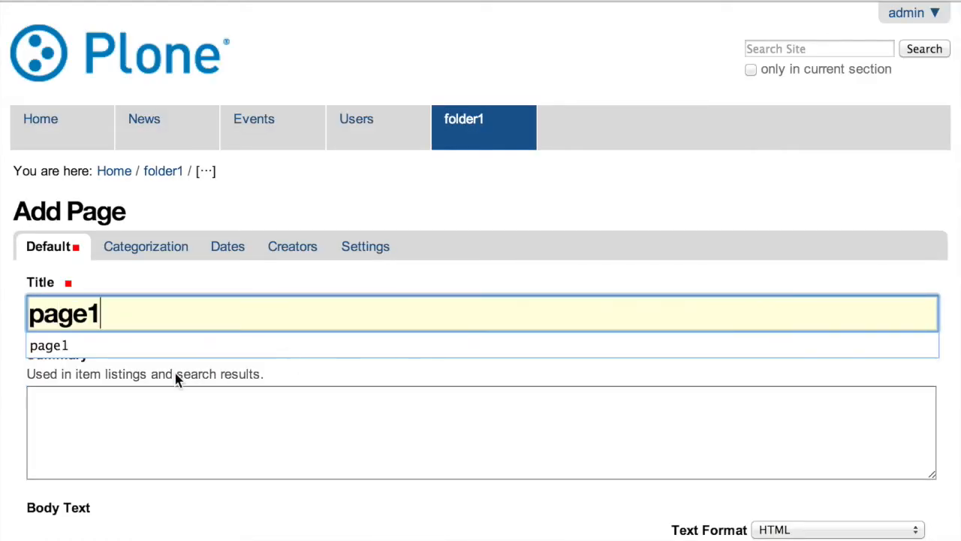
{"action": "scroll", "scroll_direction": "down", "scroll_amount": 3}
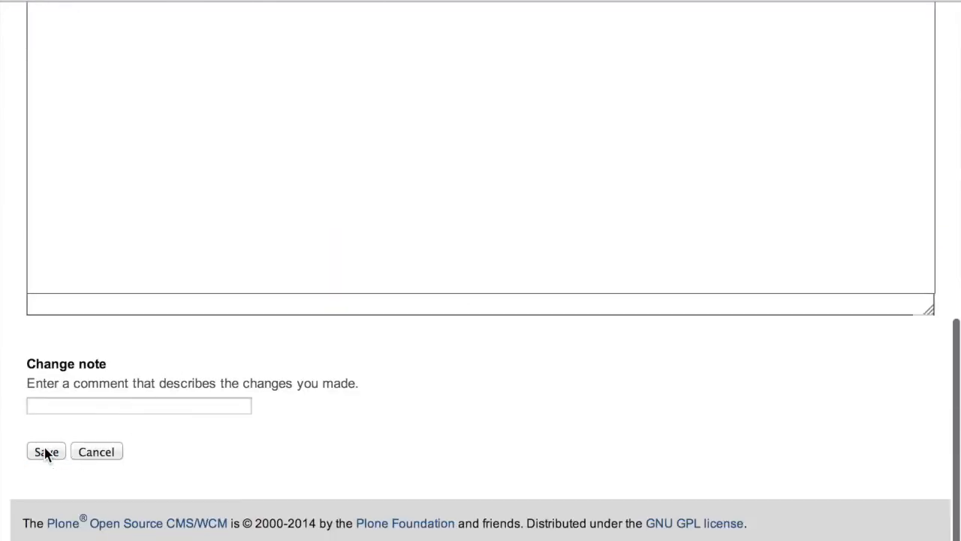
{"action": "left_click", "coordinate": [45, 451]}
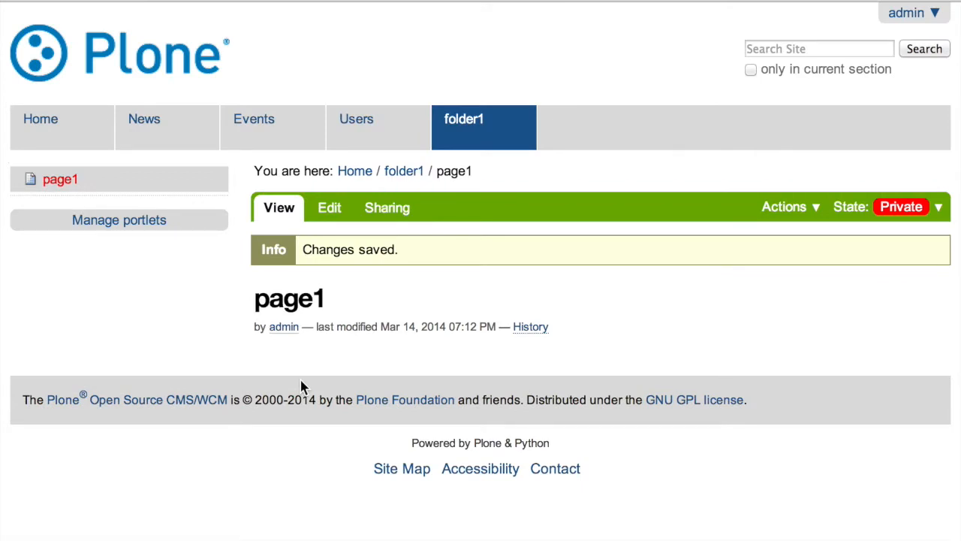
{"action": "mouse_move", "coordinate": [870, 201]}
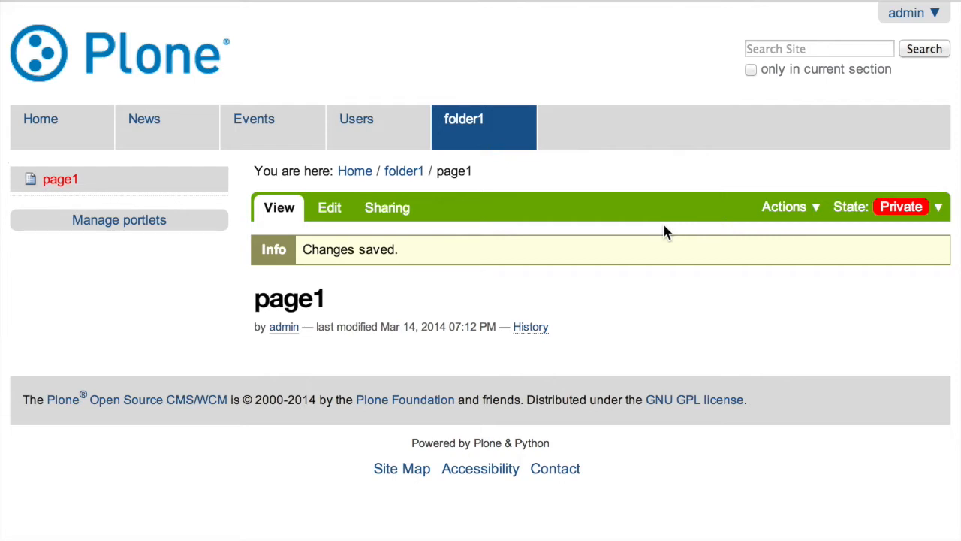
{"action": "mouse_move", "coordinate": [400, 156]}
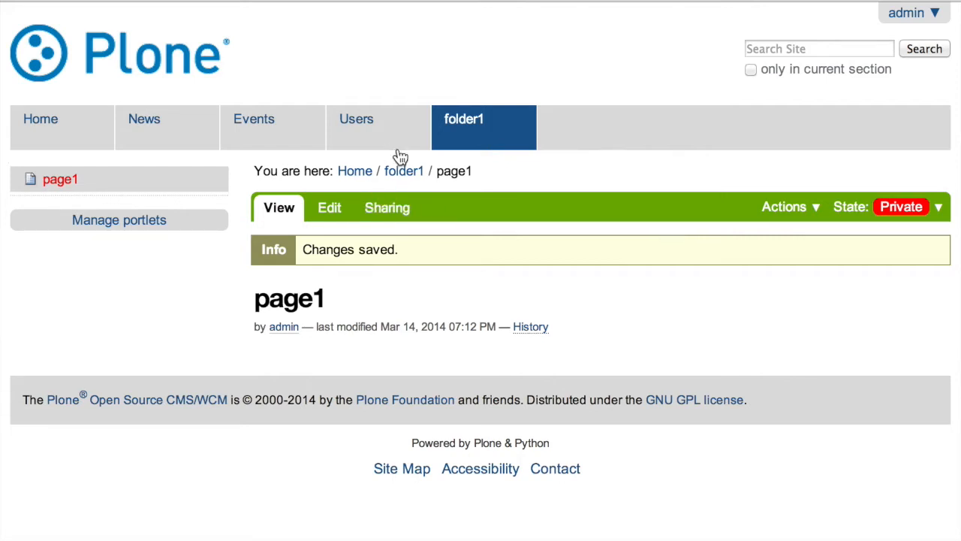
{"action": "left_click", "coordinate": [403, 171]}
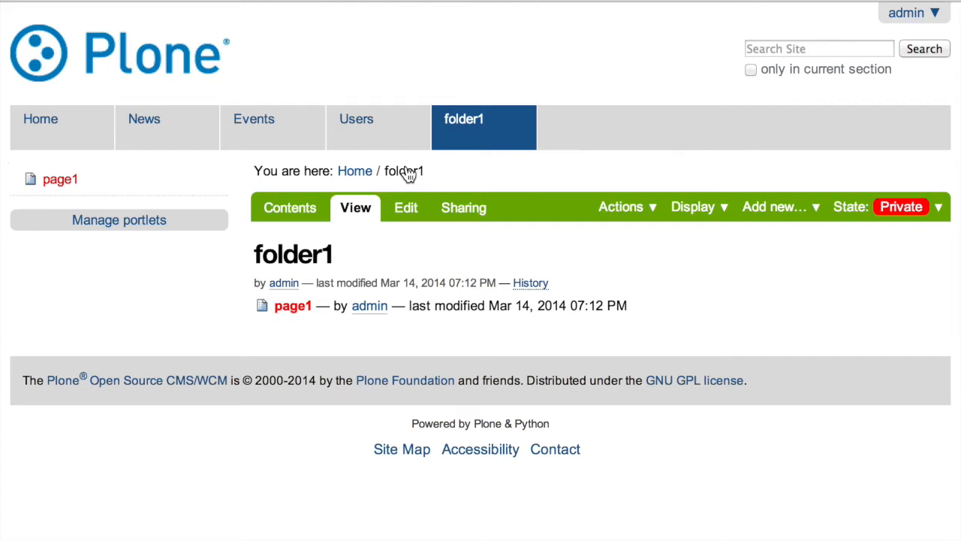
{"action": "mouse_move", "coordinate": [648, 228]}
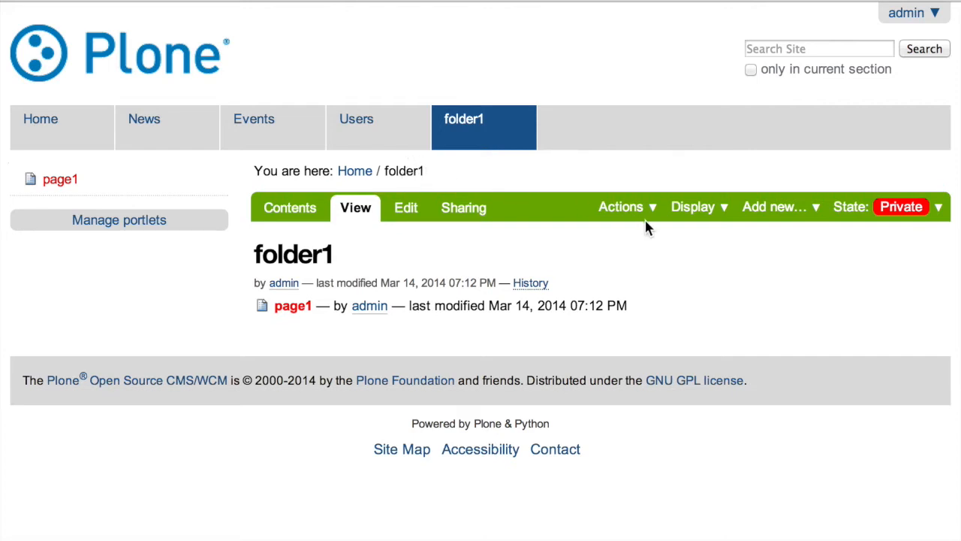
{"action": "mouse_move", "coordinate": [690, 239]}
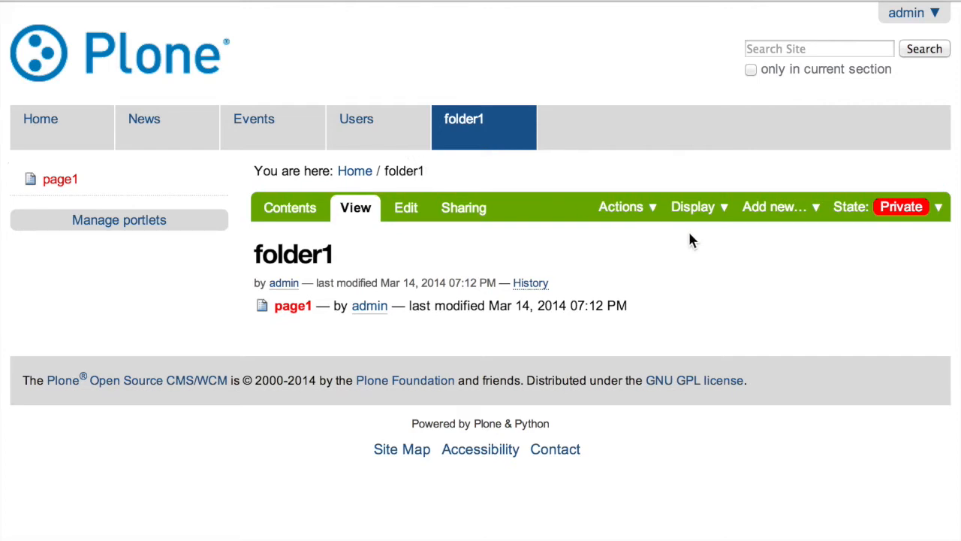
Step: Add a Folder titled page1 inside folder1 and save it
{"action": "left_click", "coordinate": [774, 207]}
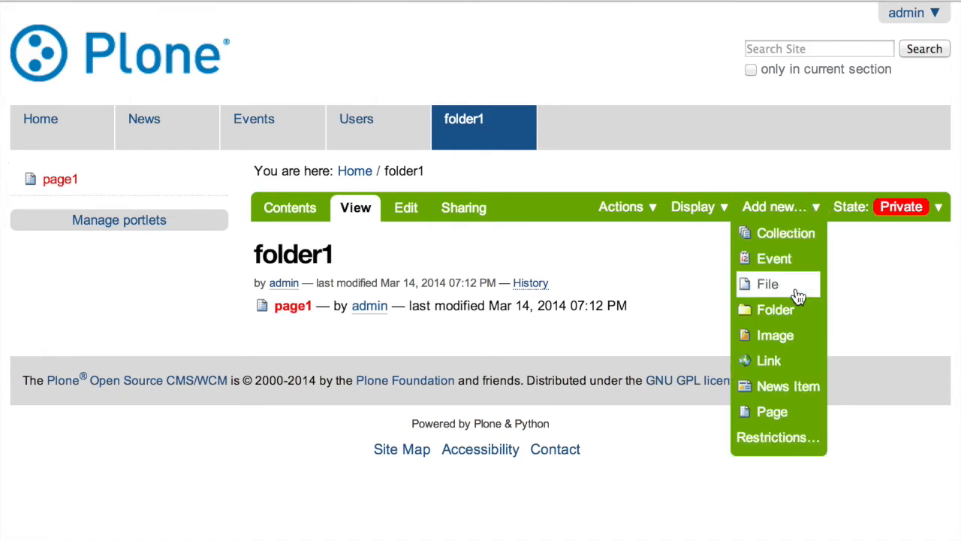
{"action": "left_click", "coordinate": [772, 309]}
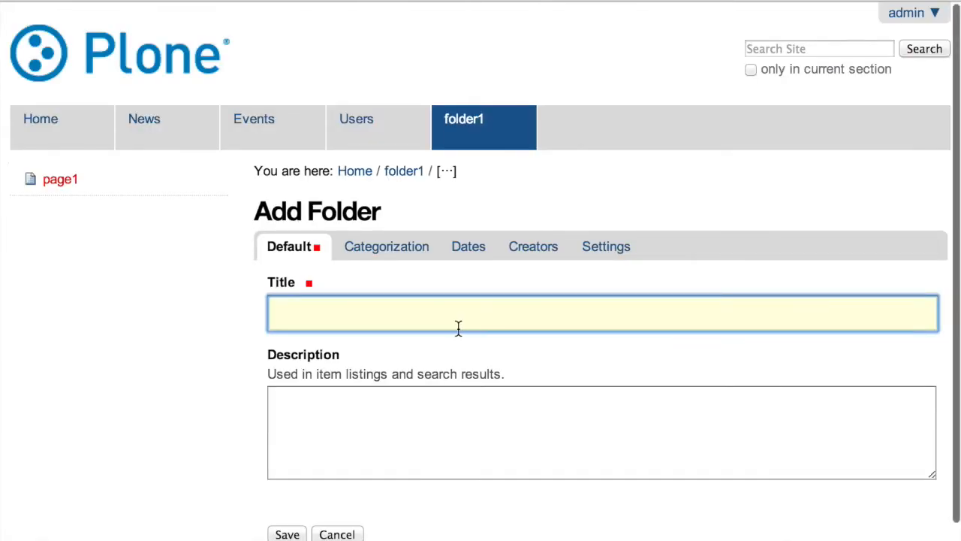
{"action": "type", "text": "page1"}
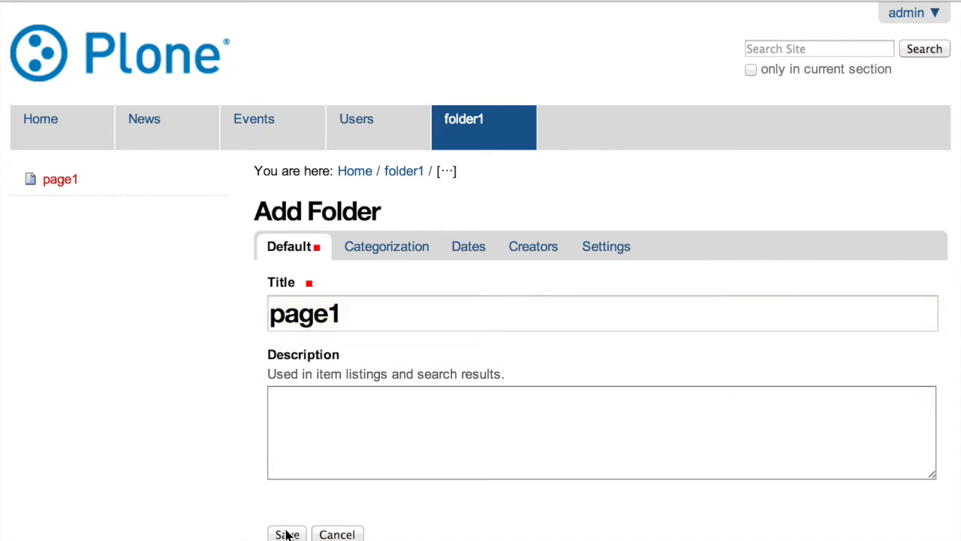
{"action": "left_click", "coordinate": [287, 534]}
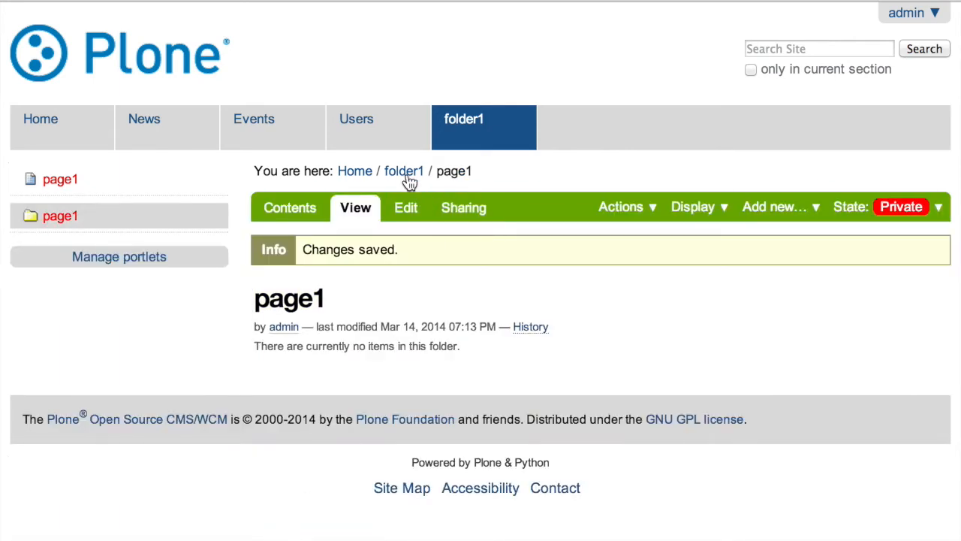
Step: Paste the page1 page into the new page1 folder's contents
{"action": "left_click", "coordinate": [402, 172]}
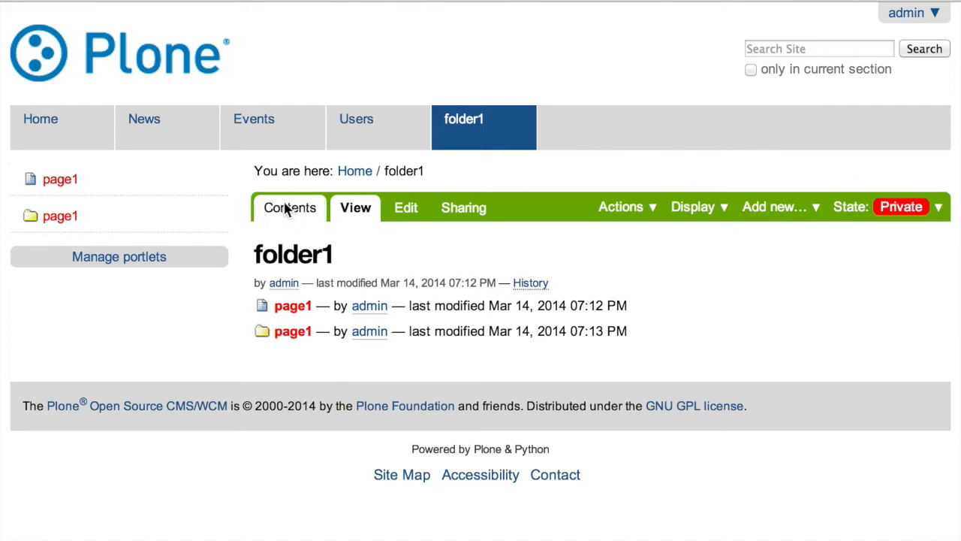
{"action": "left_click", "coordinate": [289, 207]}
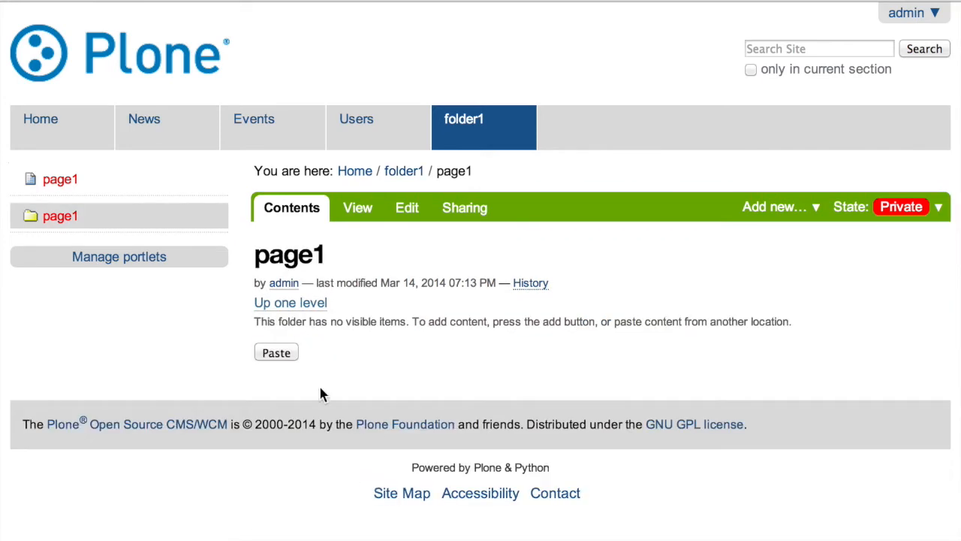
{"action": "left_click", "coordinate": [276, 351]}
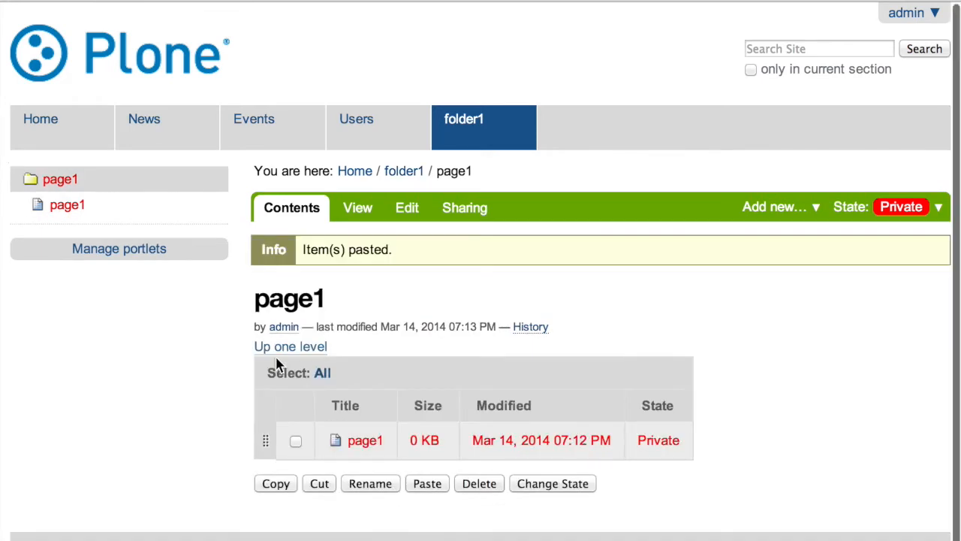
{"action": "mouse_move", "coordinate": [358, 207]}
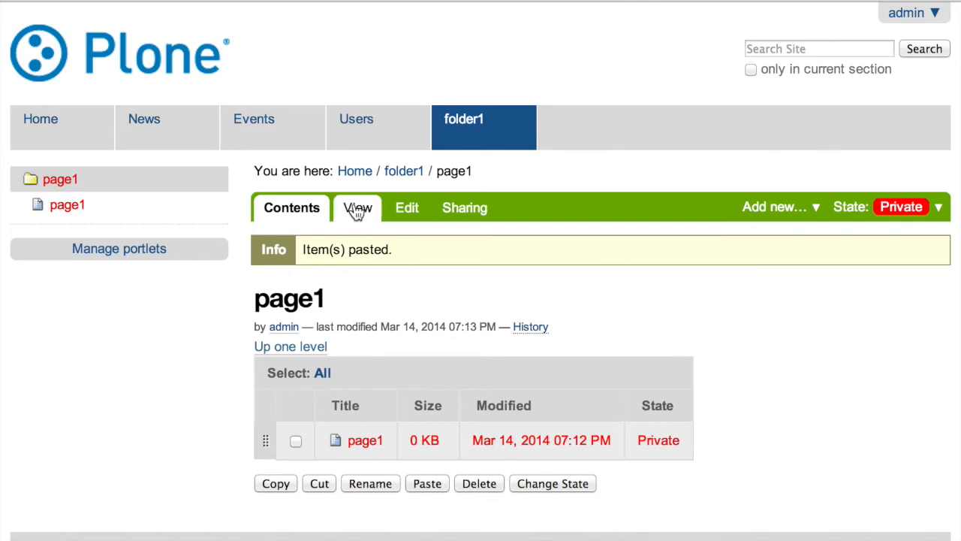
{"action": "left_click", "coordinate": [354, 207]}
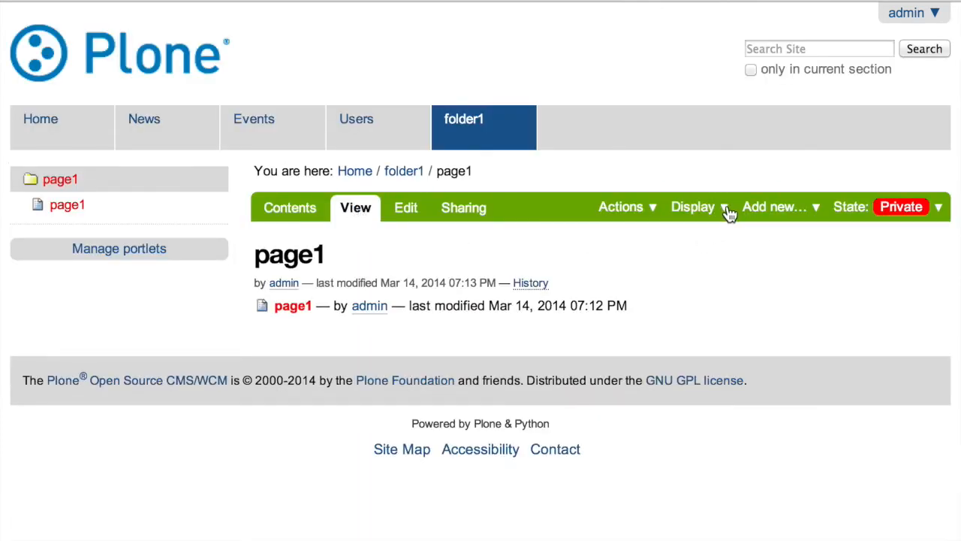
{"action": "left_click", "coordinate": [692, 208]}
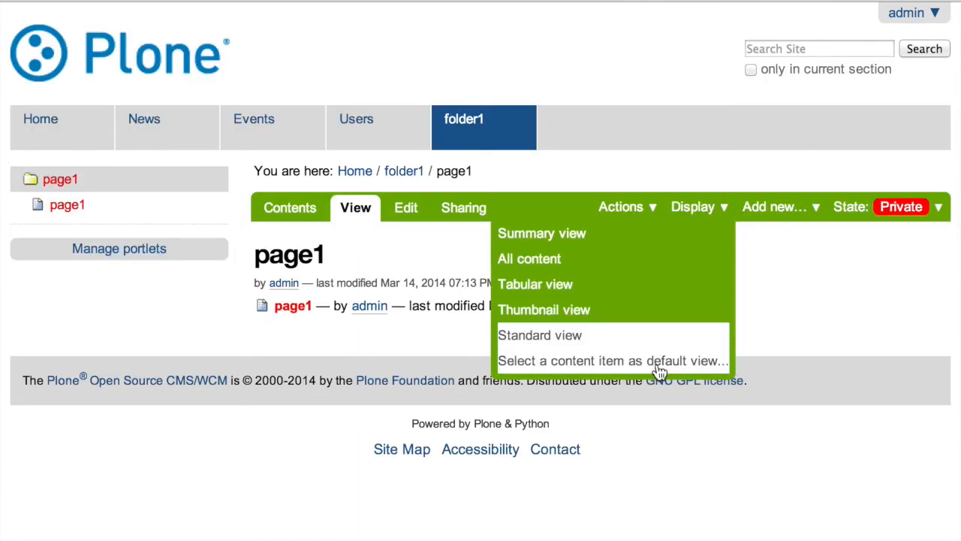
{"action": "left_click", "coordinate": [609, 361]}
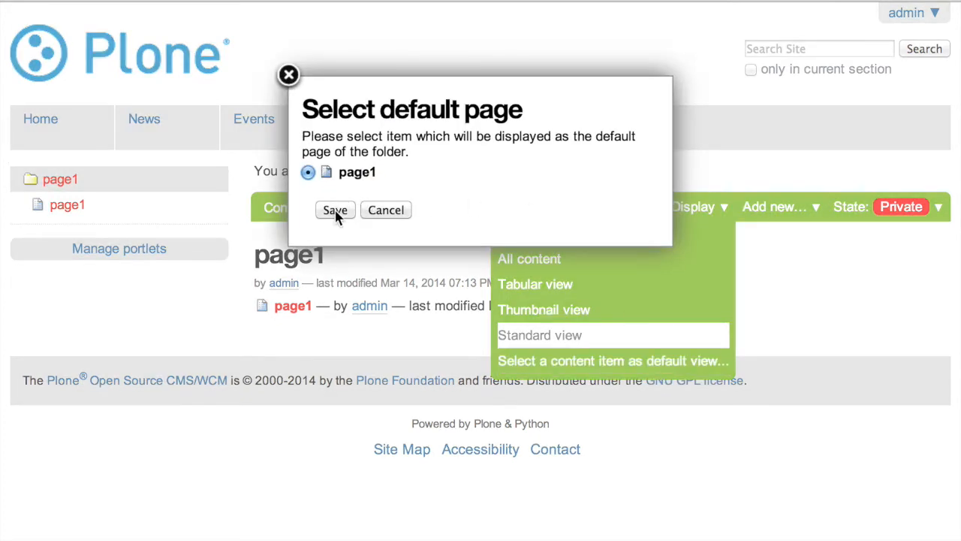
{"action": "left_click", "coordinate": [335, 210]}
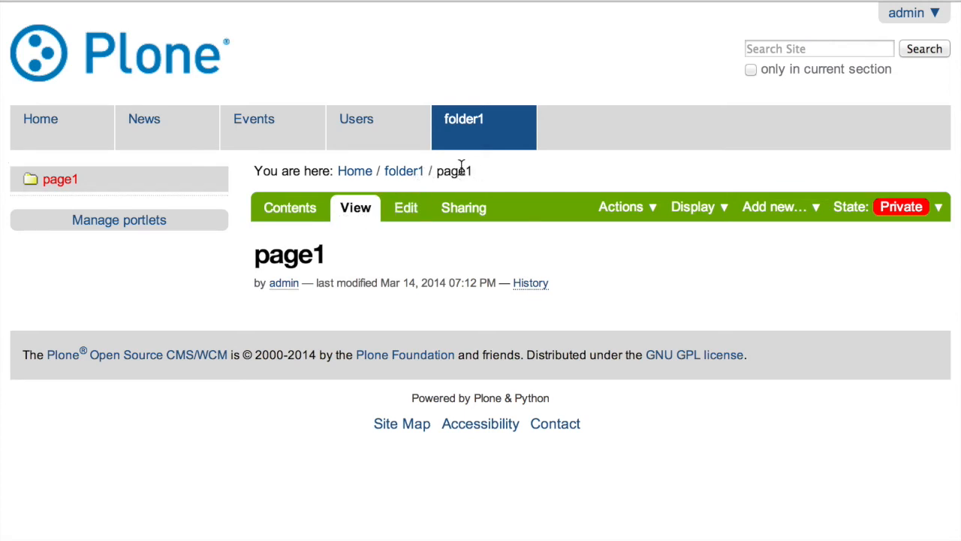
{"action": "mouse_move", "coordinate": [409, 180]}
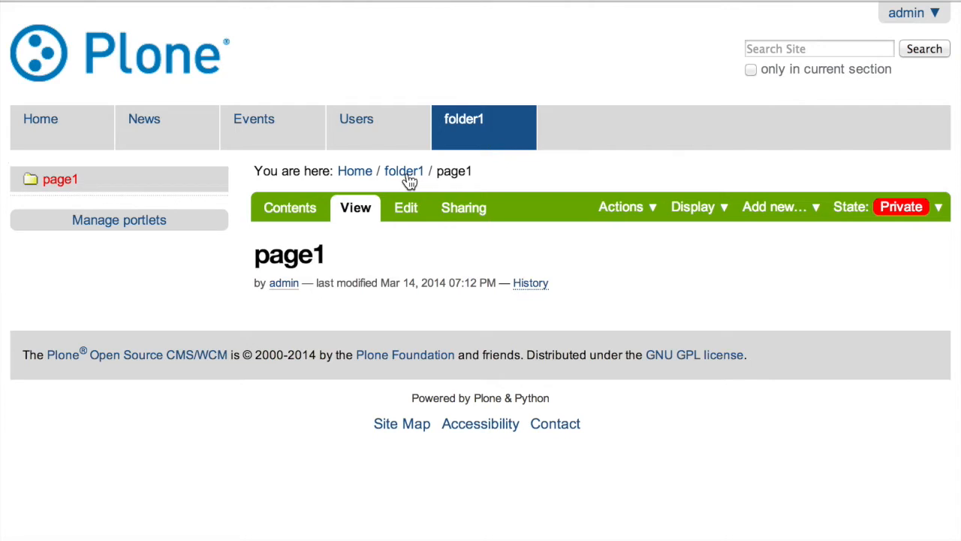
{"action": "mouse_move", "coordinate": [360, 242]}
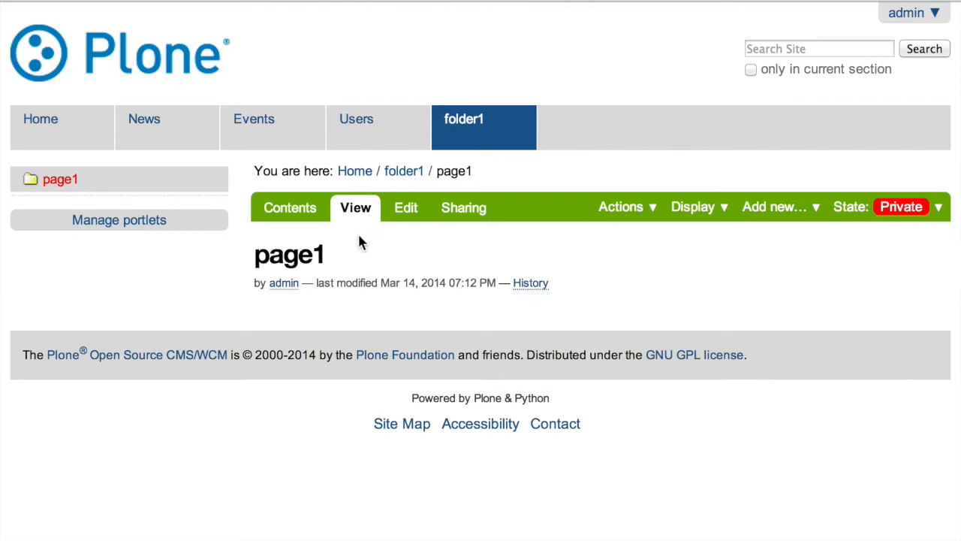
{"action": "mouse_move", "coordinate": [462, 207]}
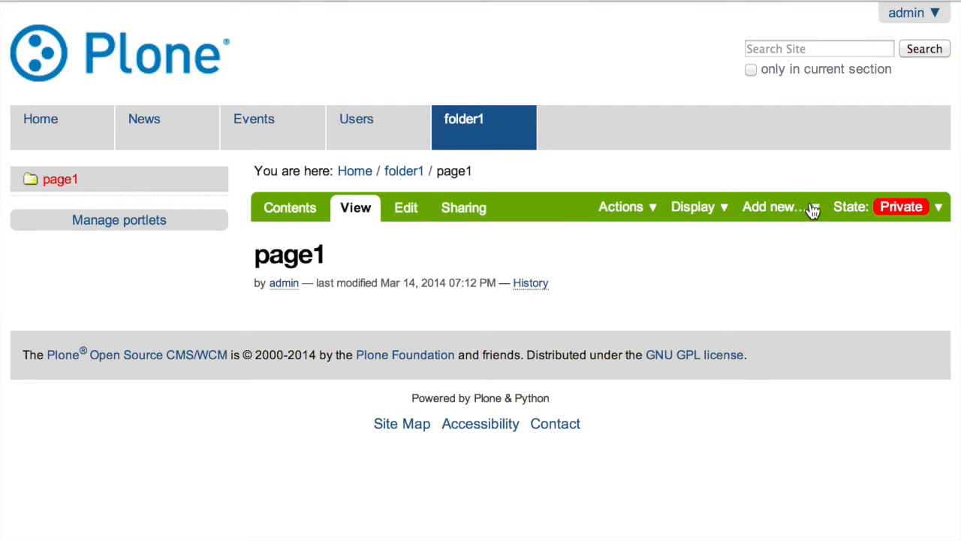
Step: Add a second page inside the page1 folder and save it
{"action": "left_click", "coordinate": [772, 208]}
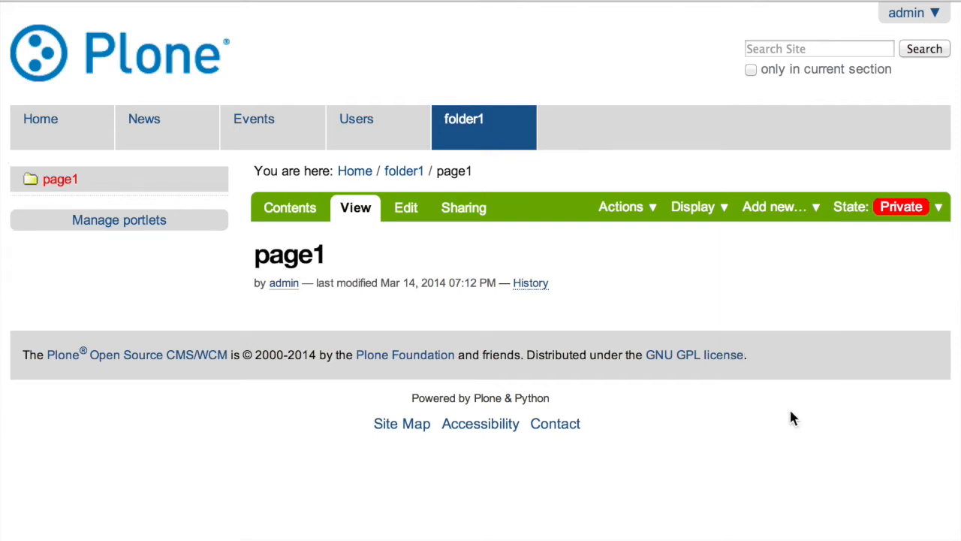
{"action": "type", "text": "page"}
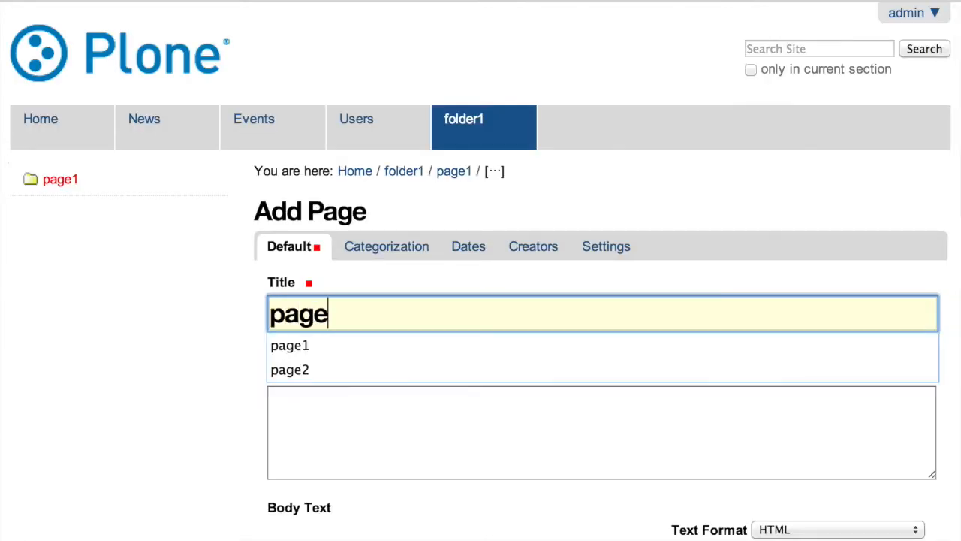
{"action": "left_click", "coordinate": [290, 369]}
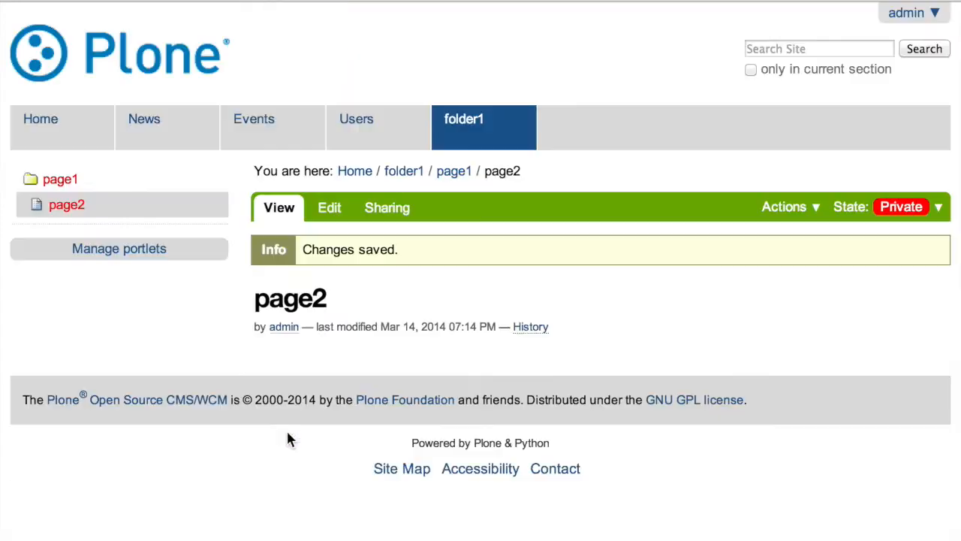
{"action": "mouse_move", "coordinate": [492, 174]}
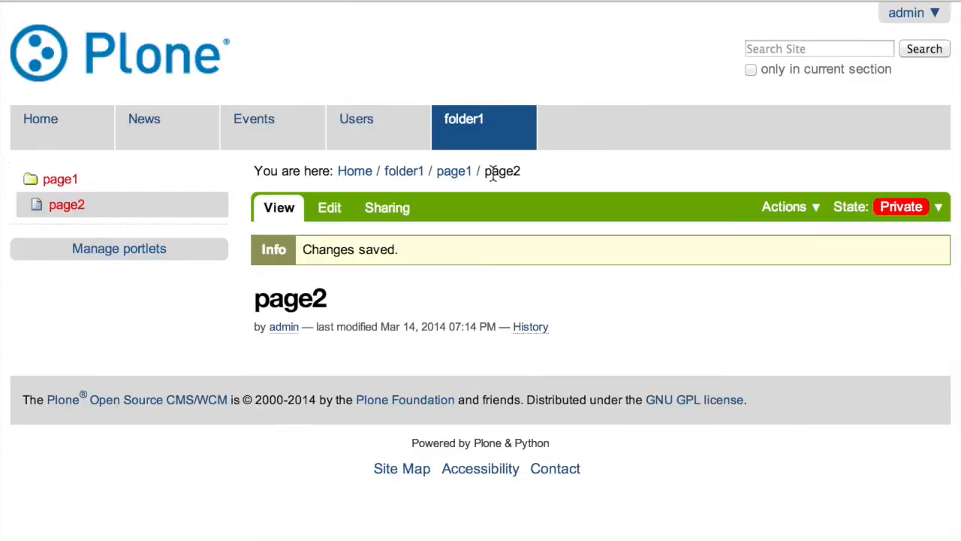
{"action": "mouse_move", "coordinate": [502, 173]}
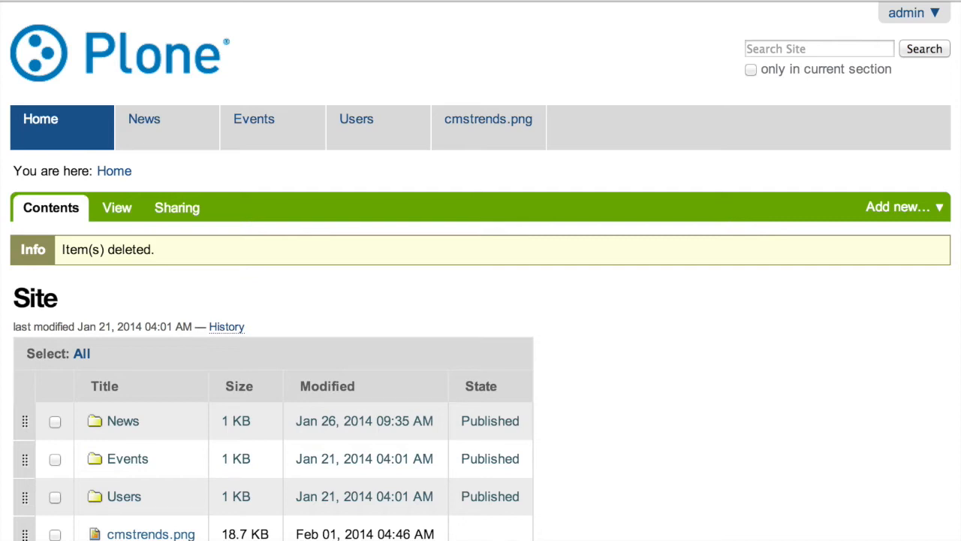
Step: View the site root via Home and start a new Page there from Add new…
{"action": "left_click", "coordinate": [115, 207]}
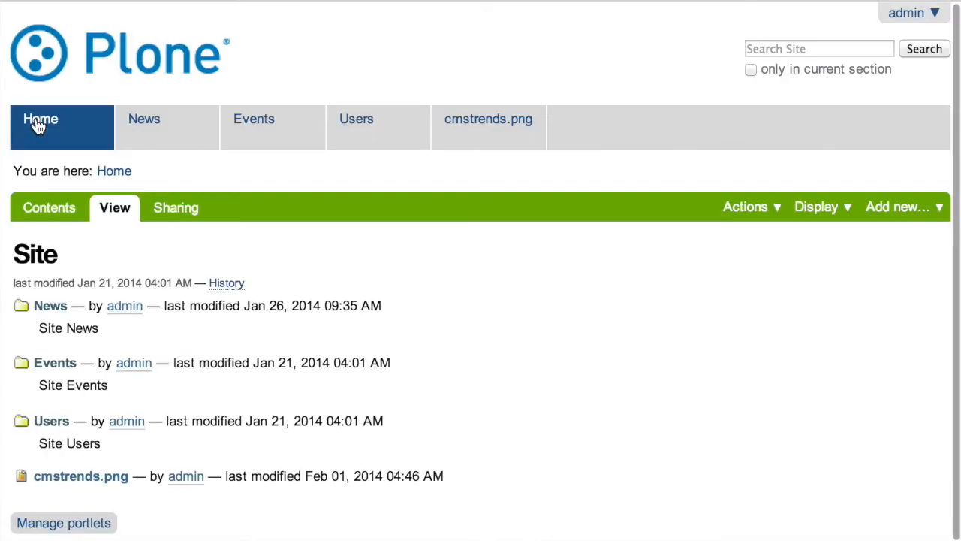
{"action": "mouse_move", "coordinate": [861, 282]}
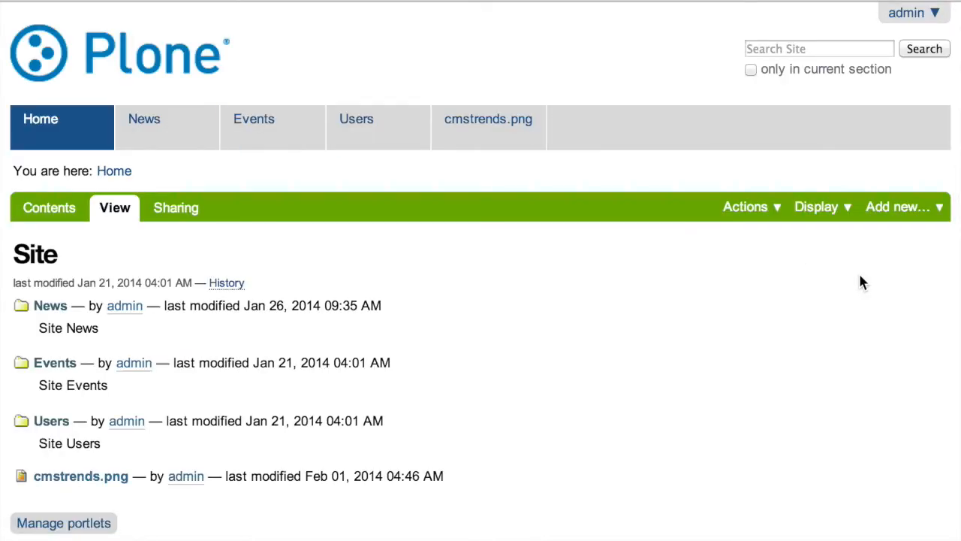
{"action": "left_click", "coordinate": [745, 207]}
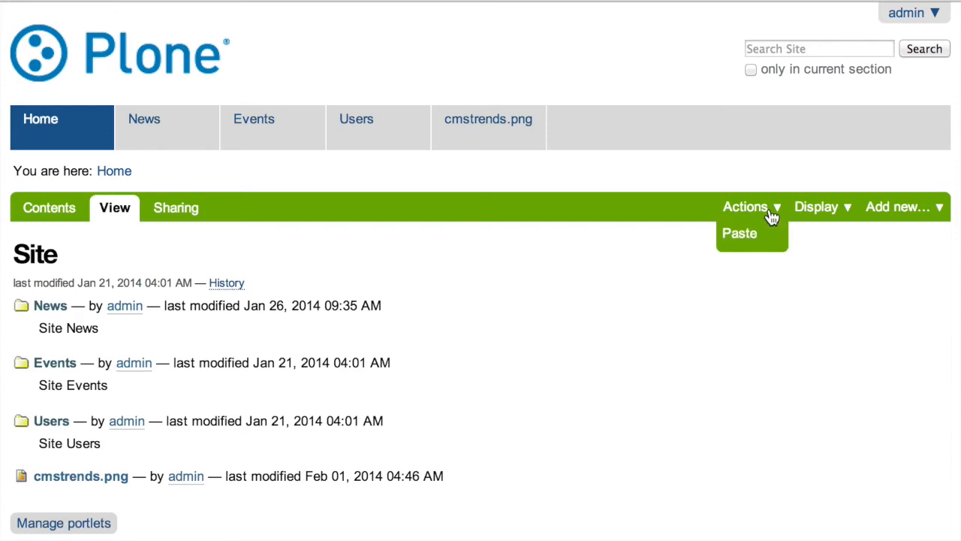
{"action": "left_click", "coordinate": [898, 207]}
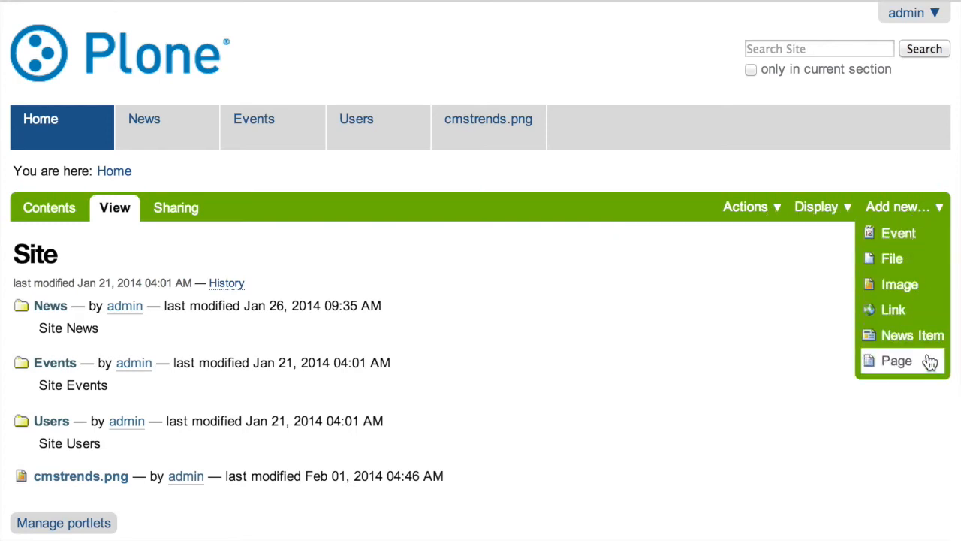
{"action": "mouse_move", "coordinate": [908, 361]}
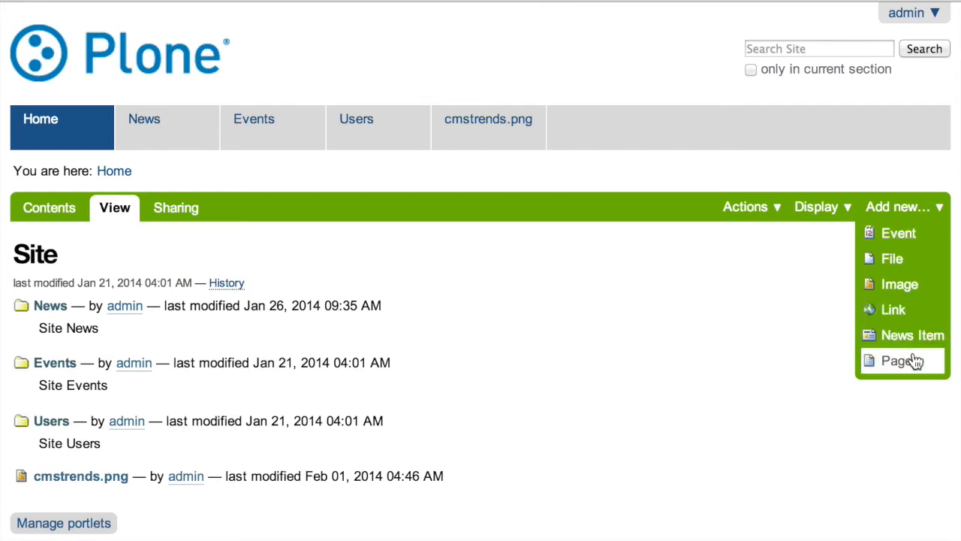
{"action": "mouse_move", "coordinate": [892, 310]}
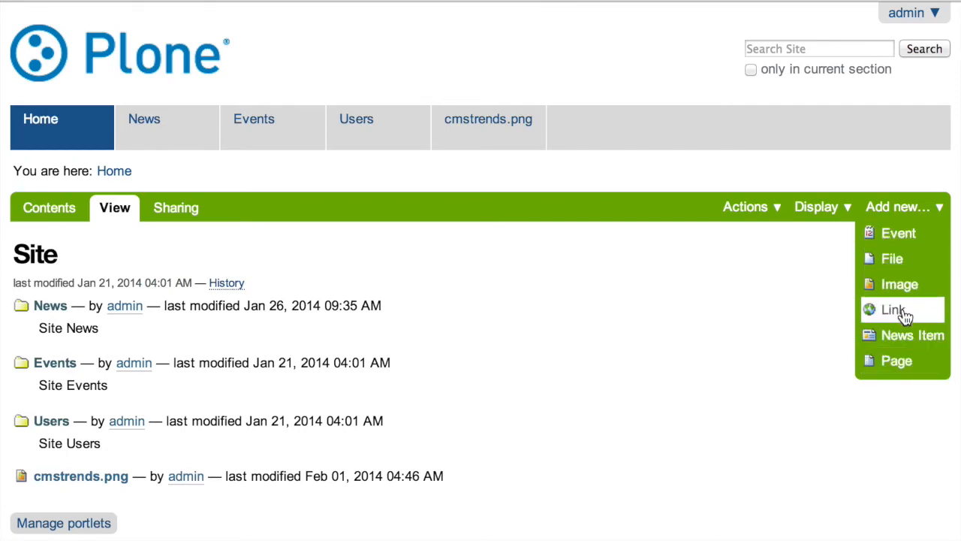
{"action": "mouse_move", "coordinate": [896, 360]}
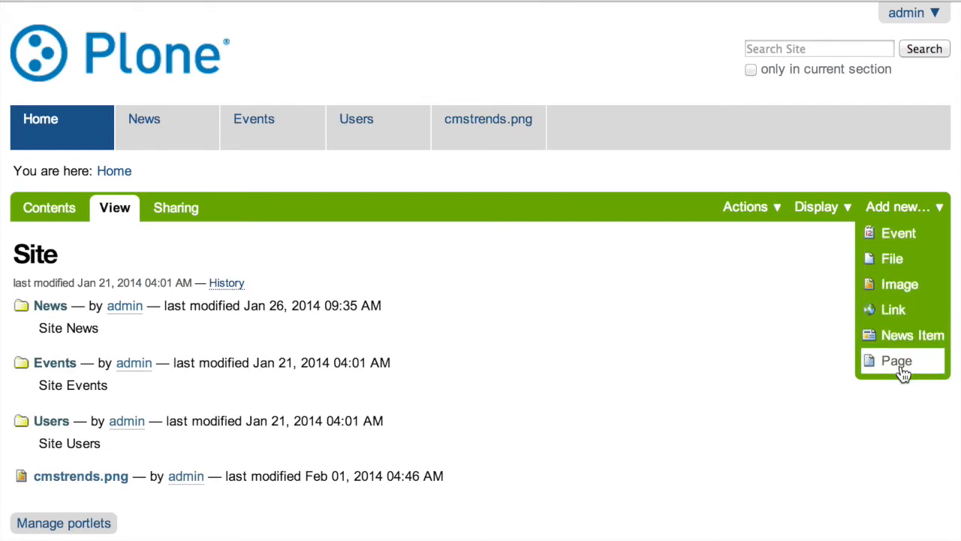
{"action": "left_click", "coordinate": [897, 360]}
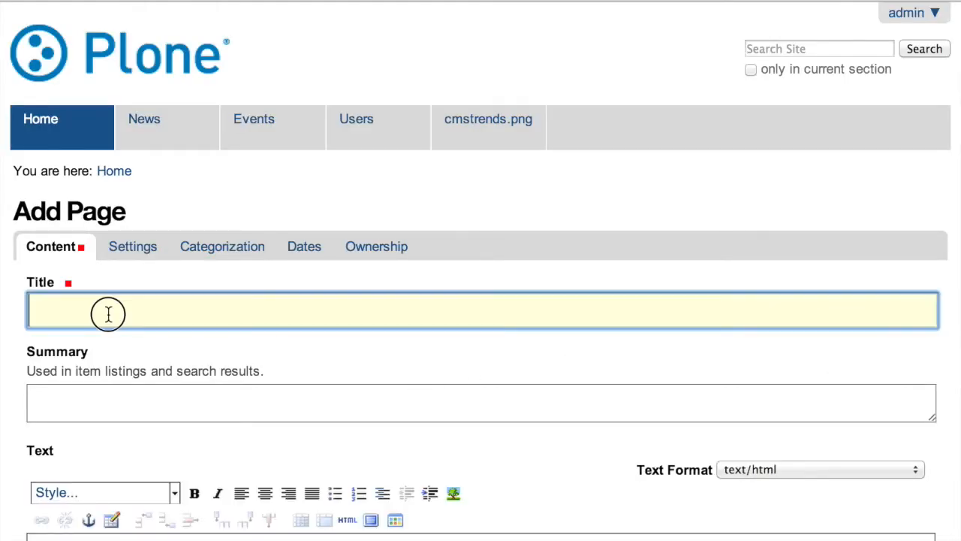
Step: Title the new item folder1 and save it at the site root
{"action": "type", "text": "p"}
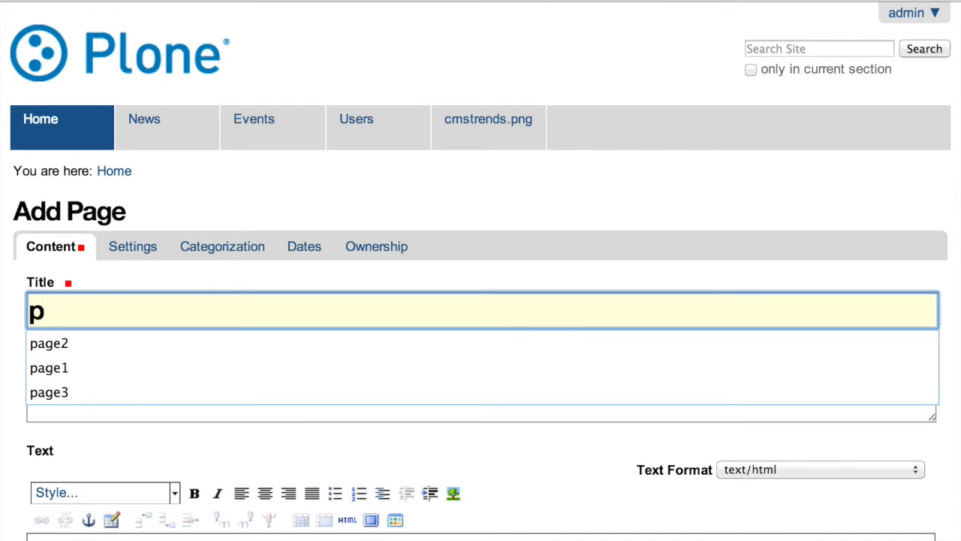
{"action": "type", "text": "folde"}
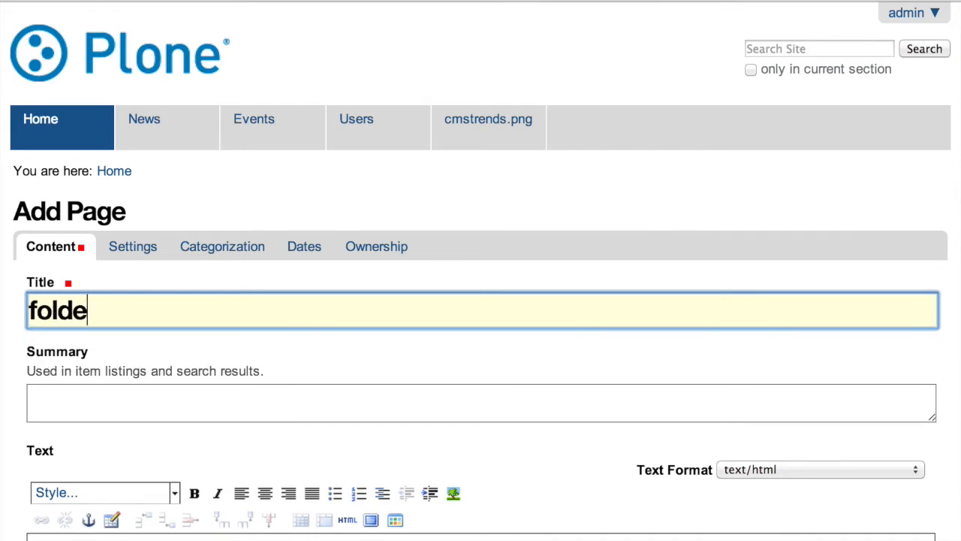
{"action": "scroll", "scroll_direction": "down", "scroll_amount": 3}
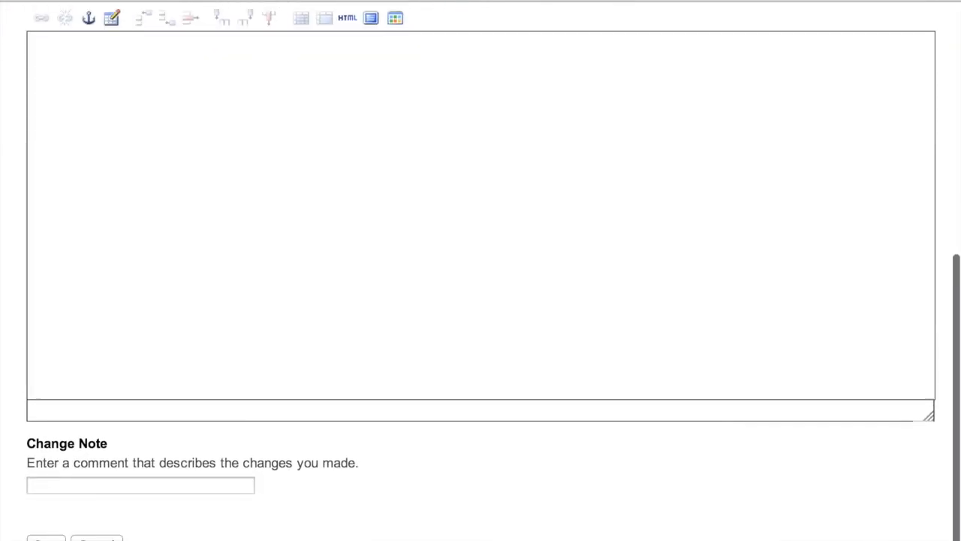
{"action": "scroll", "scroll_direction": "down", "scroll_amount": 3}
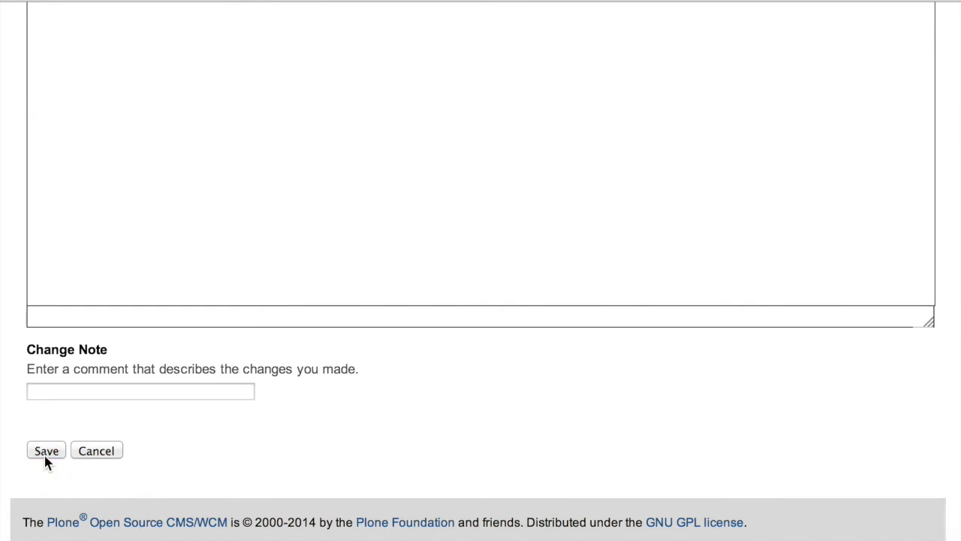
{"action": "left_click", "coordinate": [45, 451]}
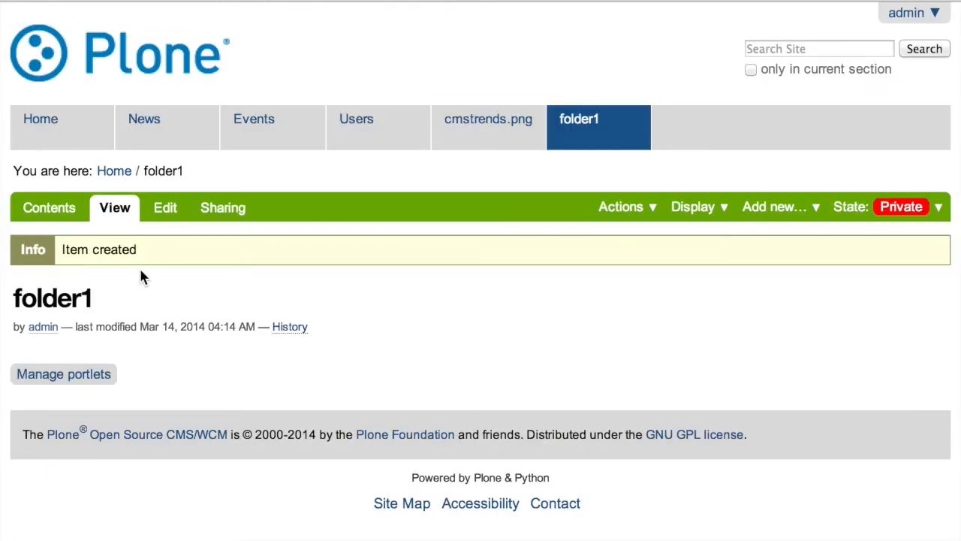
{"action": "mouse_move", "coordinate": [608, 303]}
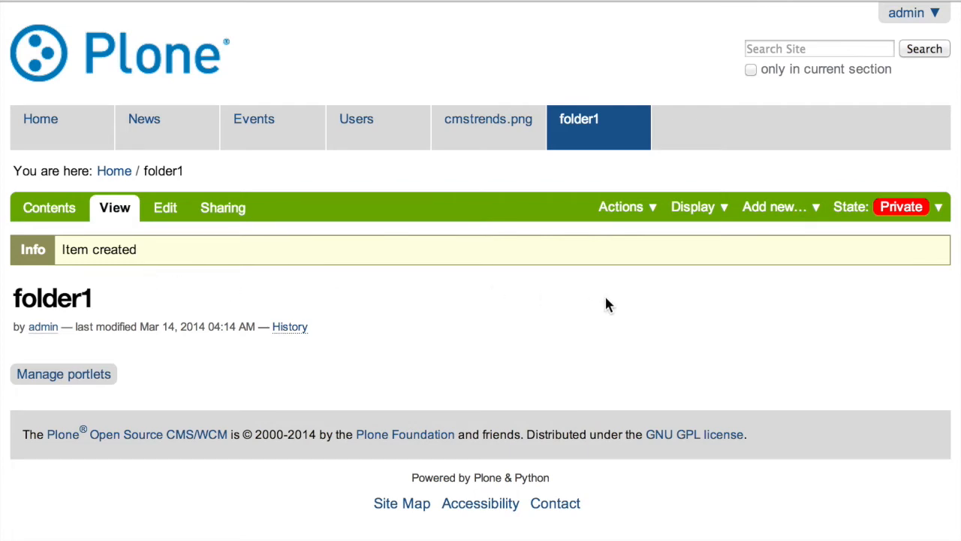
{"action": "mouse_move", "coordinate": [784, 254]}
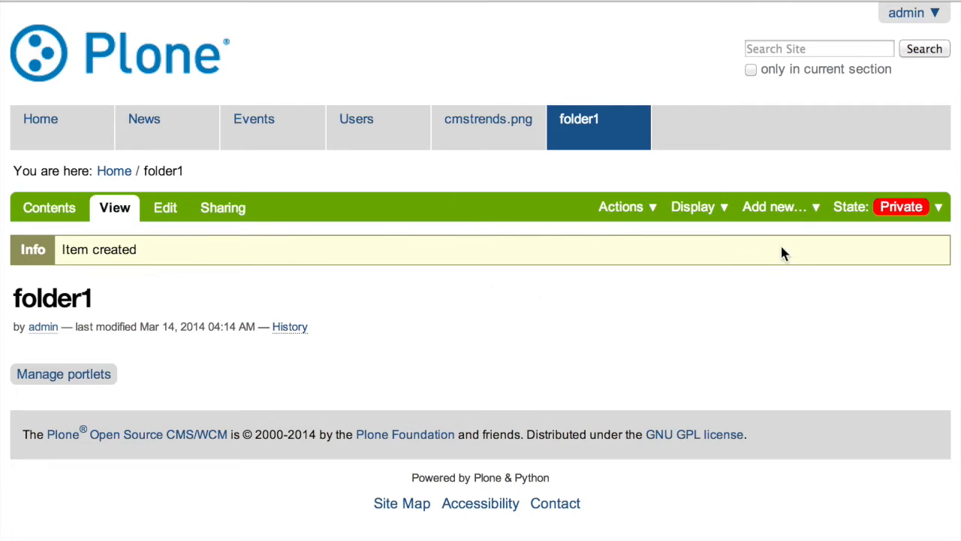
{"action": "left_click", "coordinate": [775, 207]}
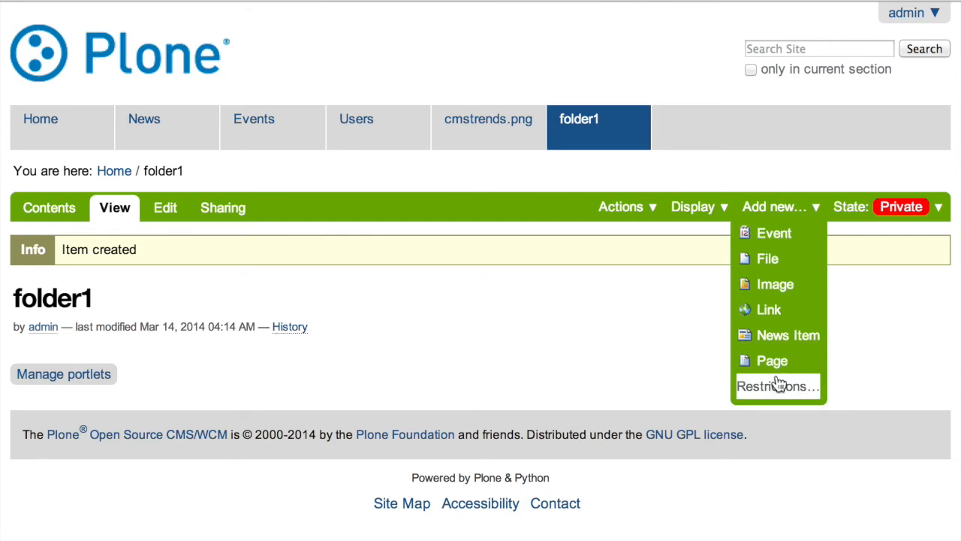
Step: Add a Page titled page1 inside folder1 and save it
{"action": "left_click", "coordinate": [771, 361]}
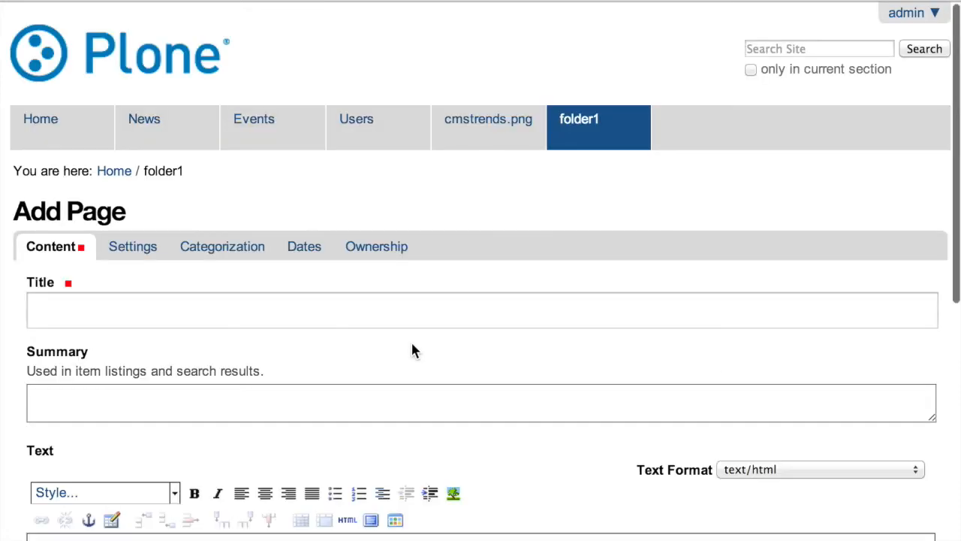
{"action": "type", "text": "p"}
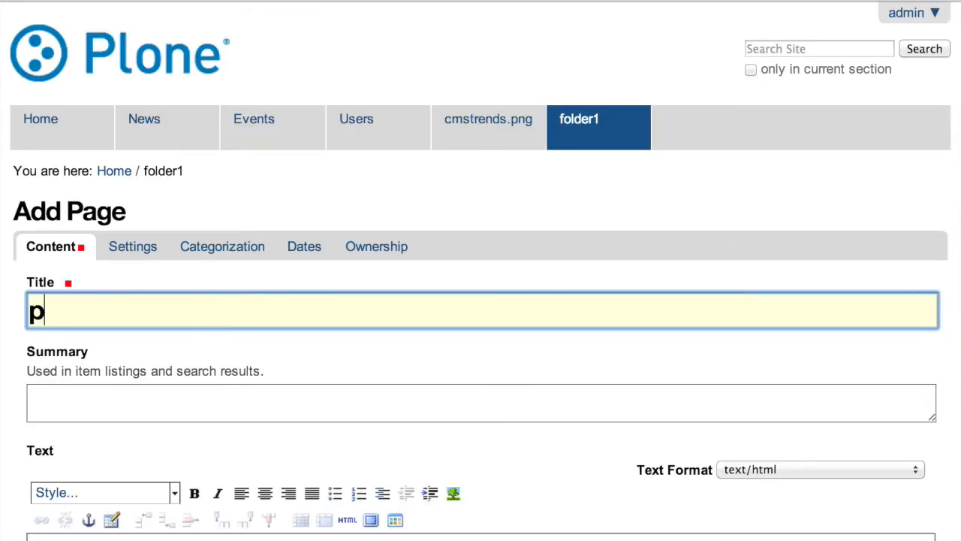
{"action": "scroll", "scroll_direction": "down", "scroll_amount": 3}
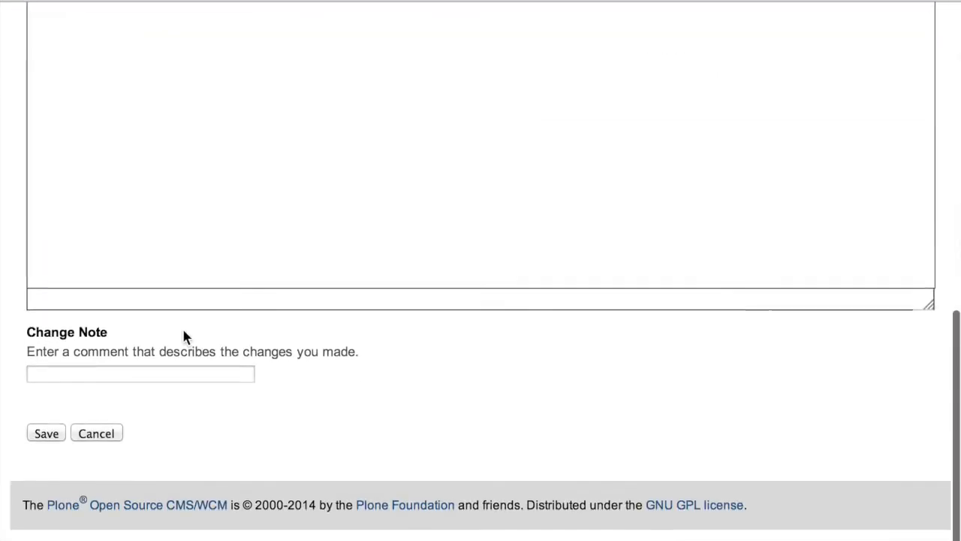
{"action": "left_click", "coordinate": [45, 433]}
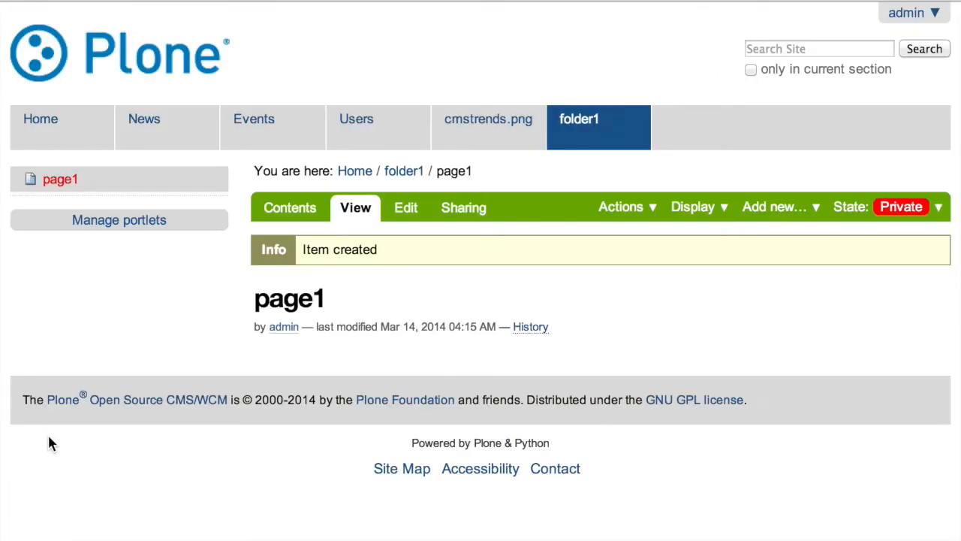
{"action": "mouse_move", "coordinate": [809, 219]}
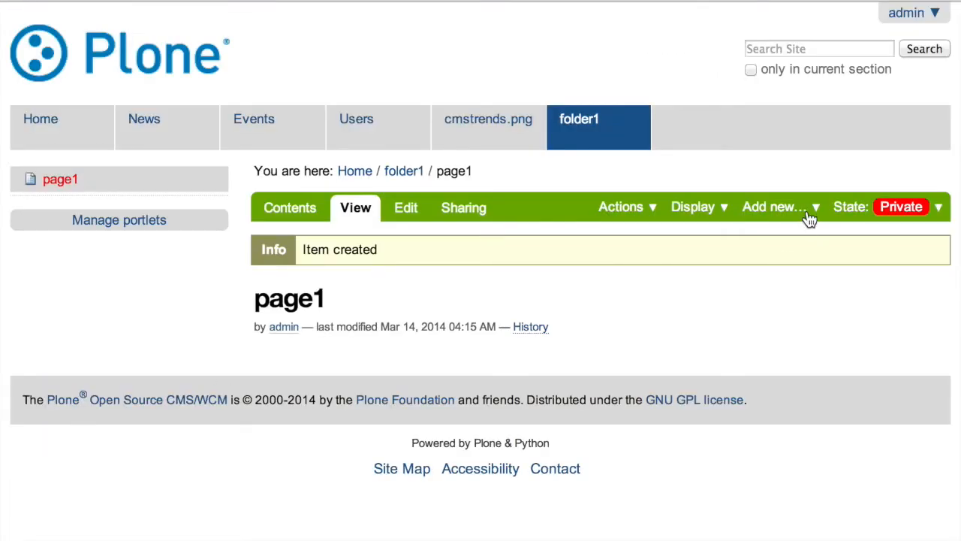
Step: Add a Page titled page2 inside page1 and save it
{"action": "left_click", "coordinate": [773, 208]}
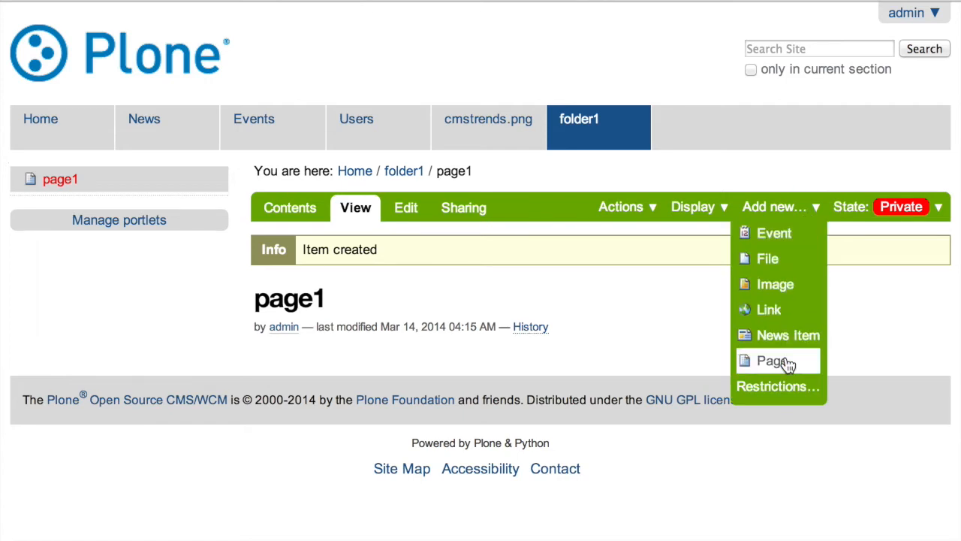
{"action": "left_click", "coordinate": [769, 360]}
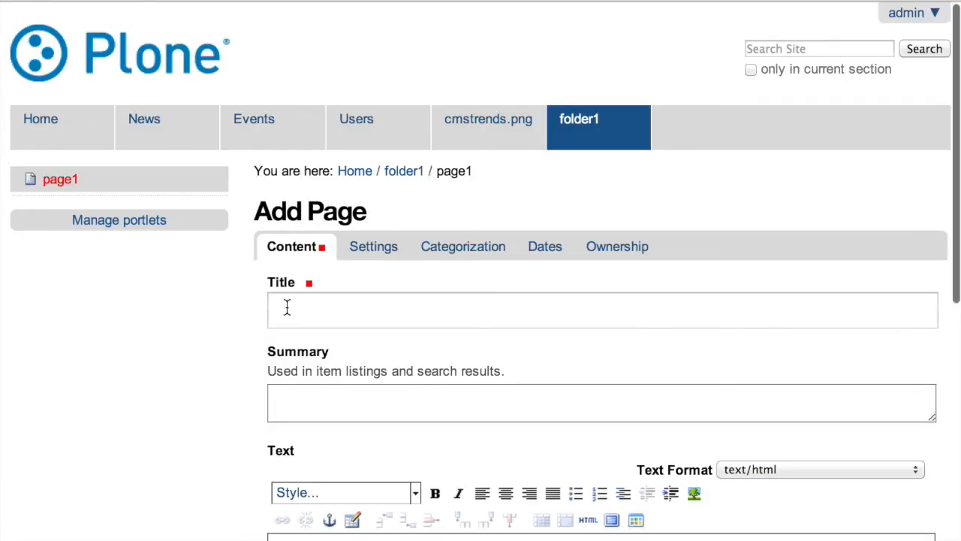
{"action": "type", "text": "pag"}
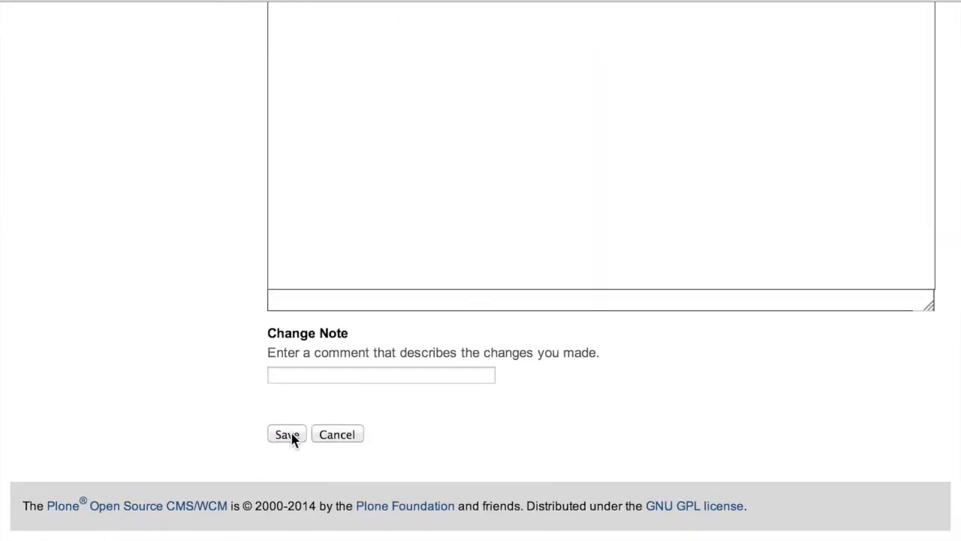
{"action": "left_click", "coordinate": [285, 434]}
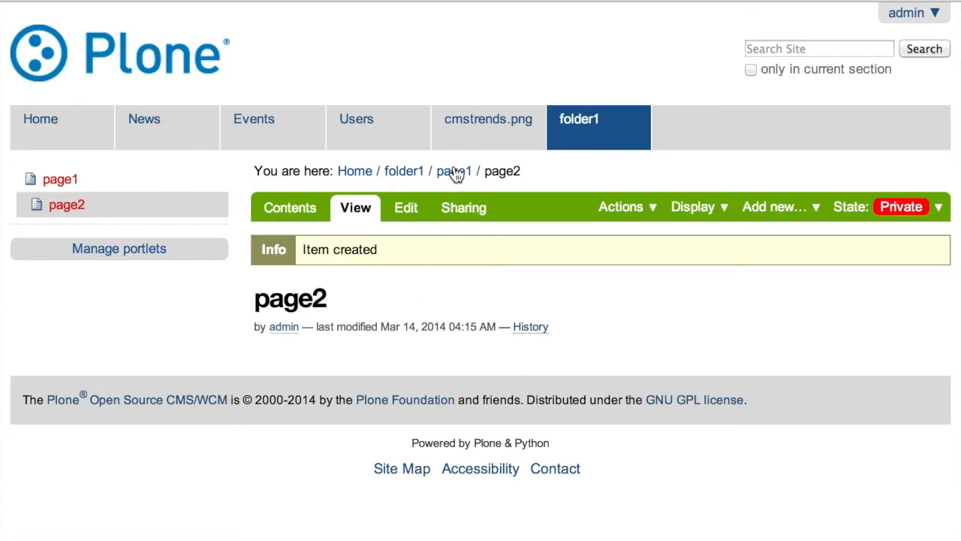
{"action": "mouse_move", "coordinate": [505, 168]}
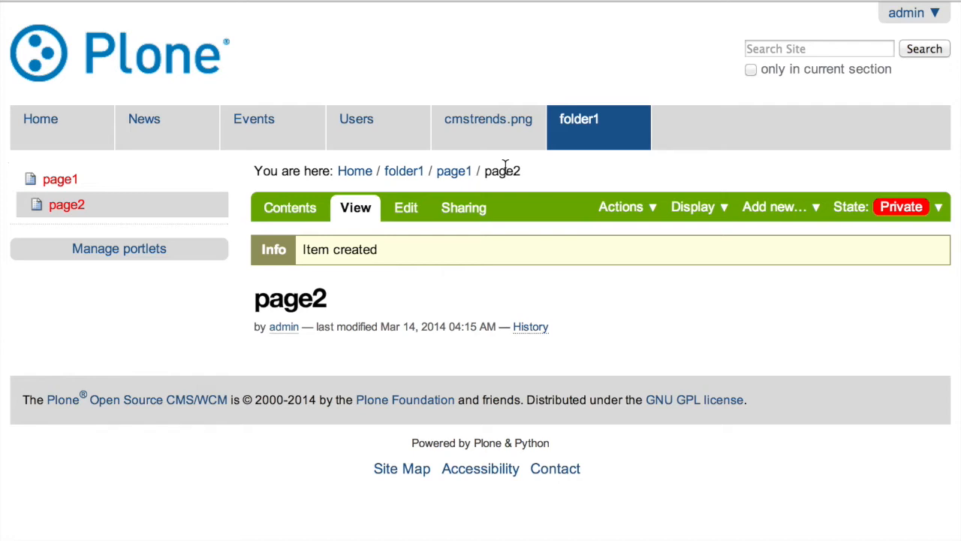
{"action": "mouse_move", "coordinate": [404, 178]}
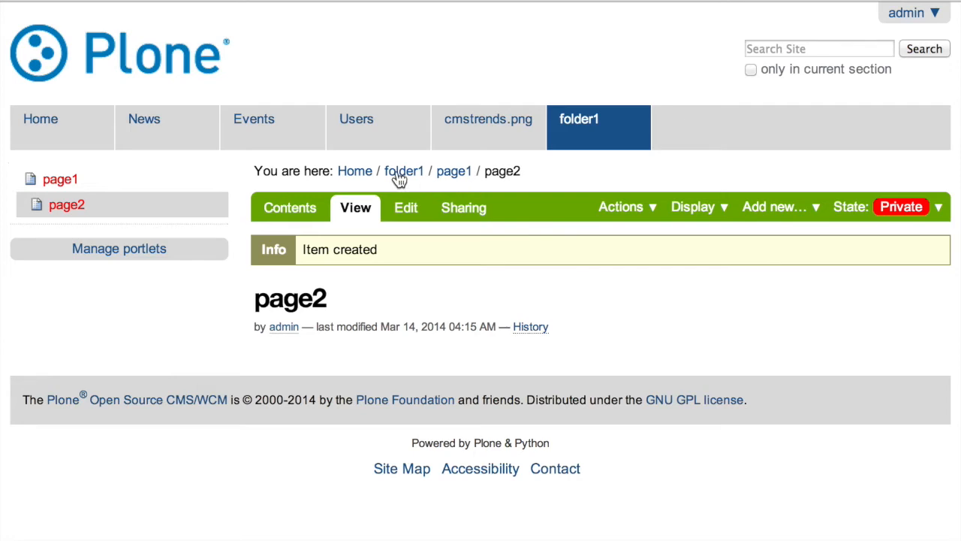
Step: Return to the folder1 overview via the breadcrumb trail
{"action": "left_click", "coordinate": [403, 172]}
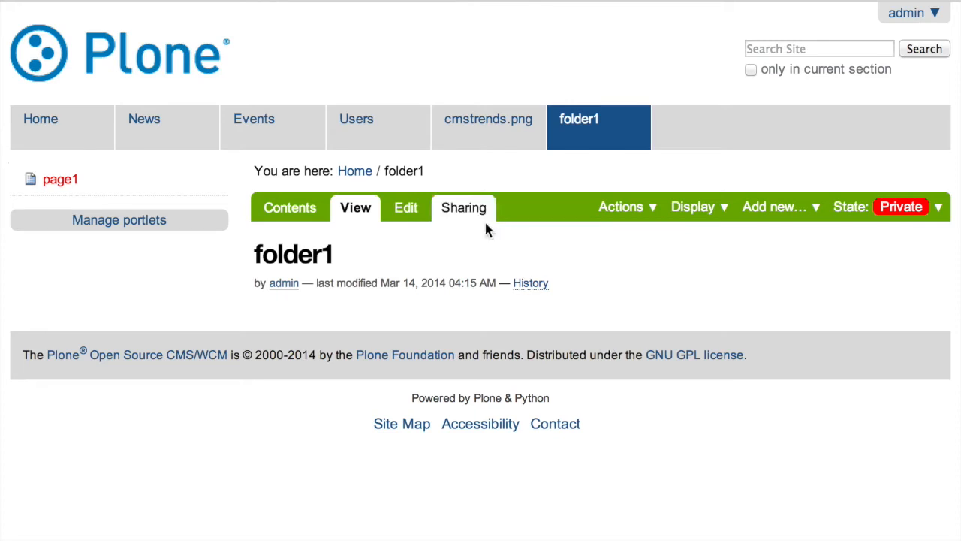
{"action": "mouse_move", "coordinate": [334, 355]}
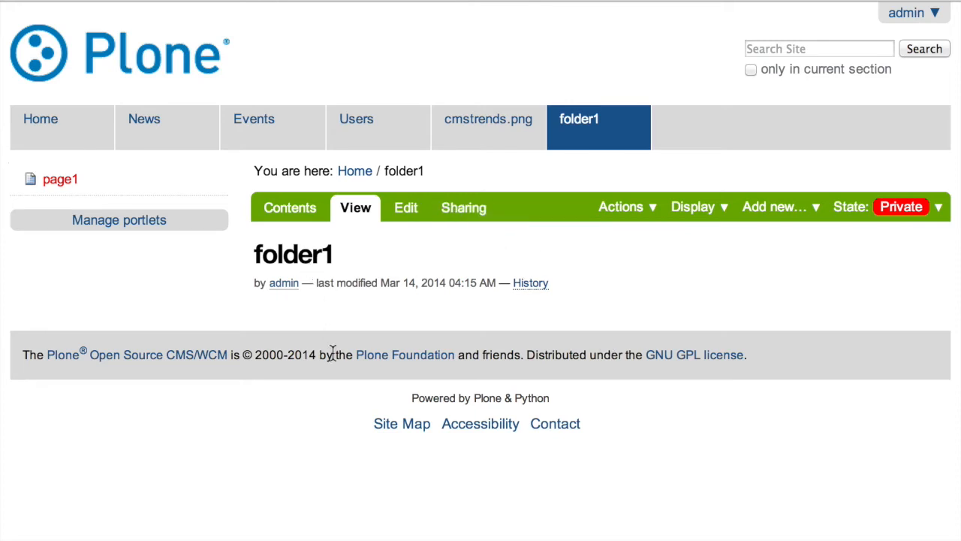
{"action": "mouse_move", "coordinate": [327, 322]}
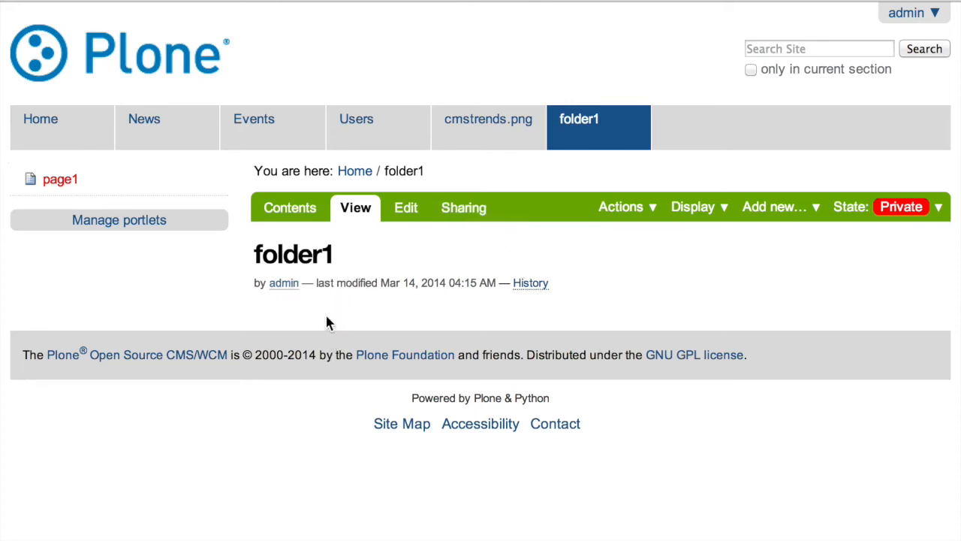
{"action": "mouse_move", "coordinate": [398, 333]}
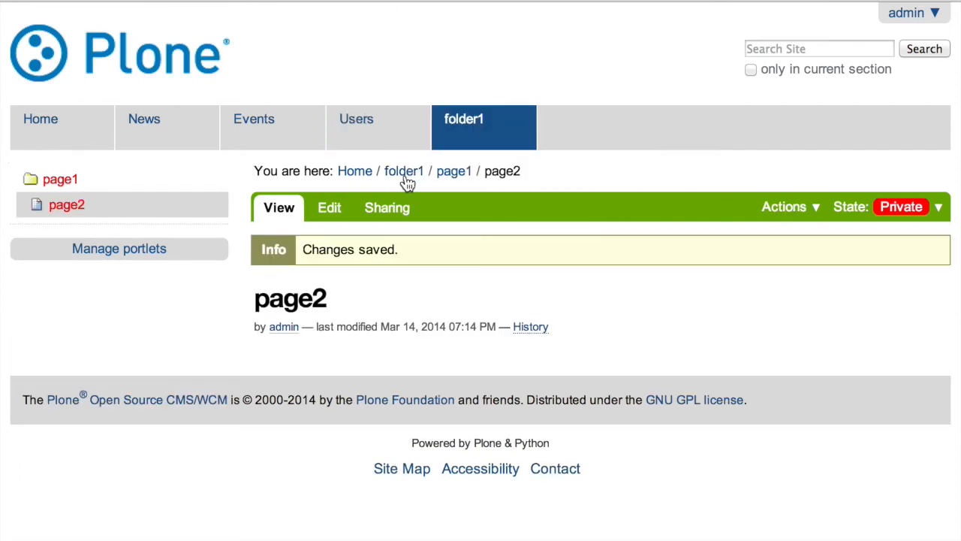
{"action": "left_click", "coordinate": [403, 171]}
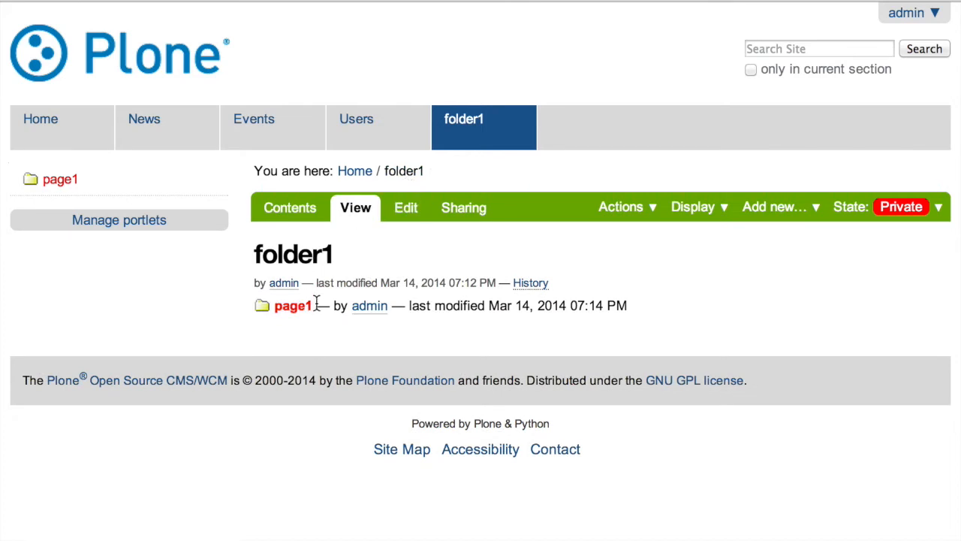
{"action": "mouse_move", "coordinate": [368, 252]}
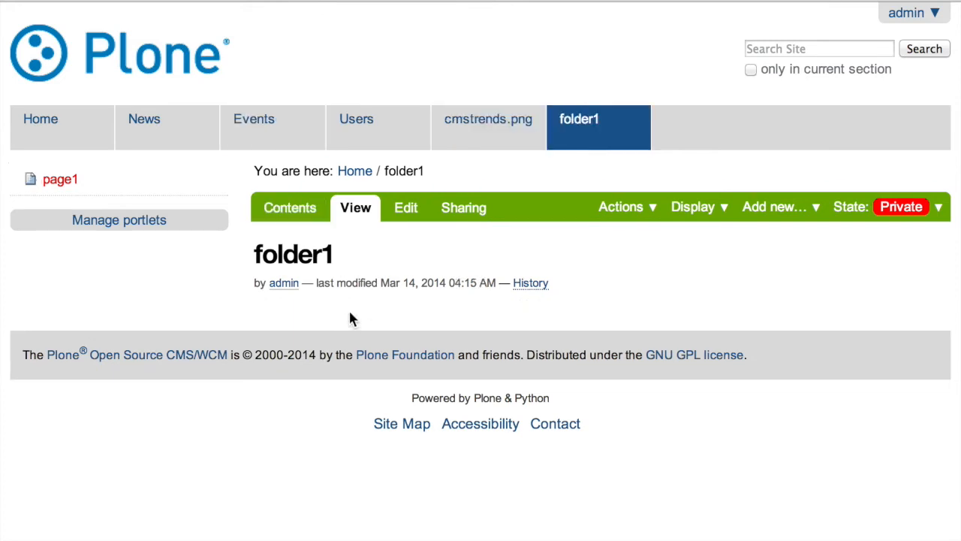
{"action": "mouse_move", "coordinate": [405, 207]}
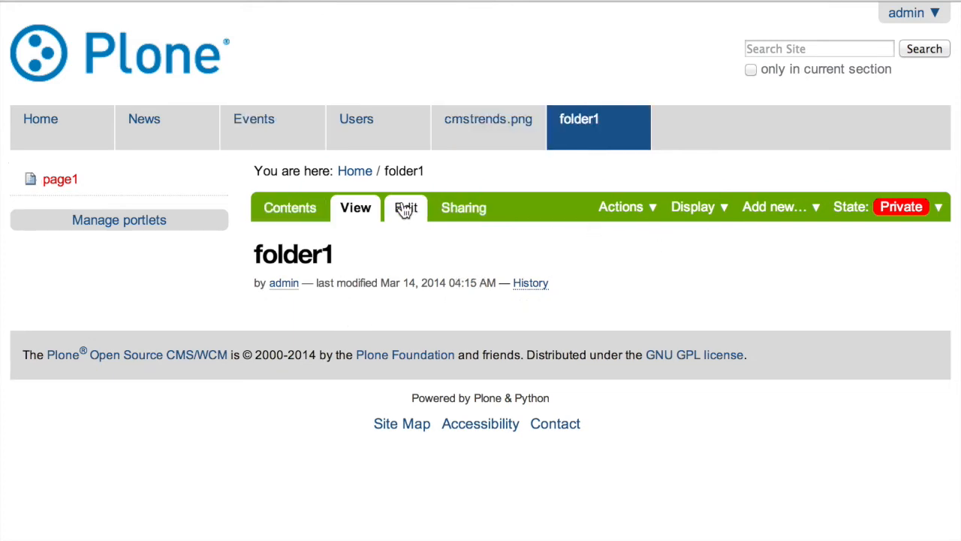
Step: Edit folder1's body text and bring up the insert-tile type chooser
{"action": "left_click", "coordinate": [406, 207]}
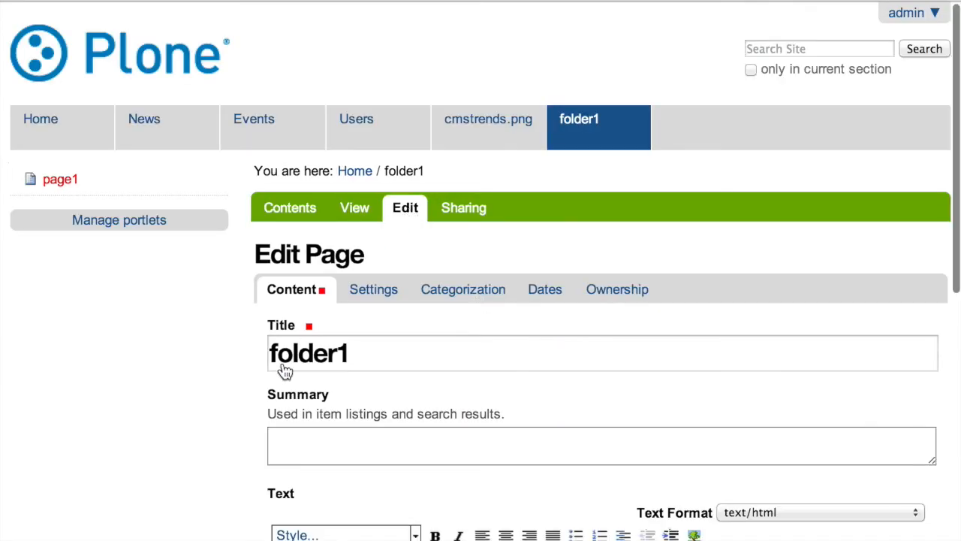
{"action": "scroll", "scroll_direction": "down", "scroll_amount": 3}
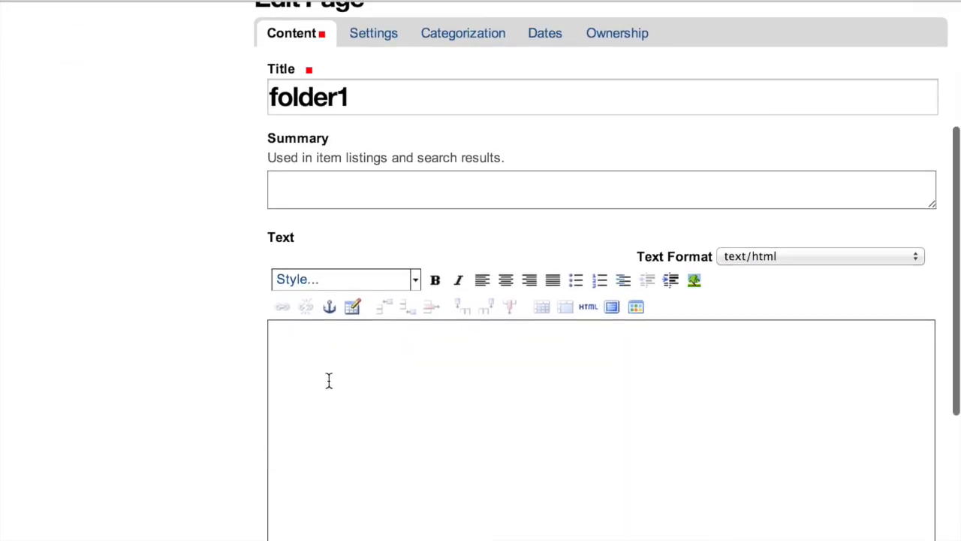
{"action": "left_click", "coordinate": [636, 306]}
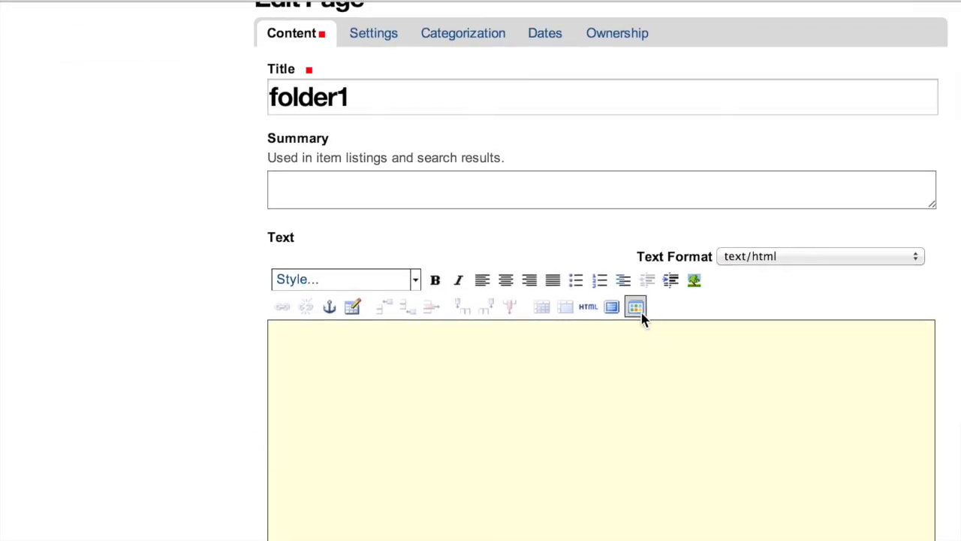
{"action": "mouse_move", "coordinate": [635, 307]}
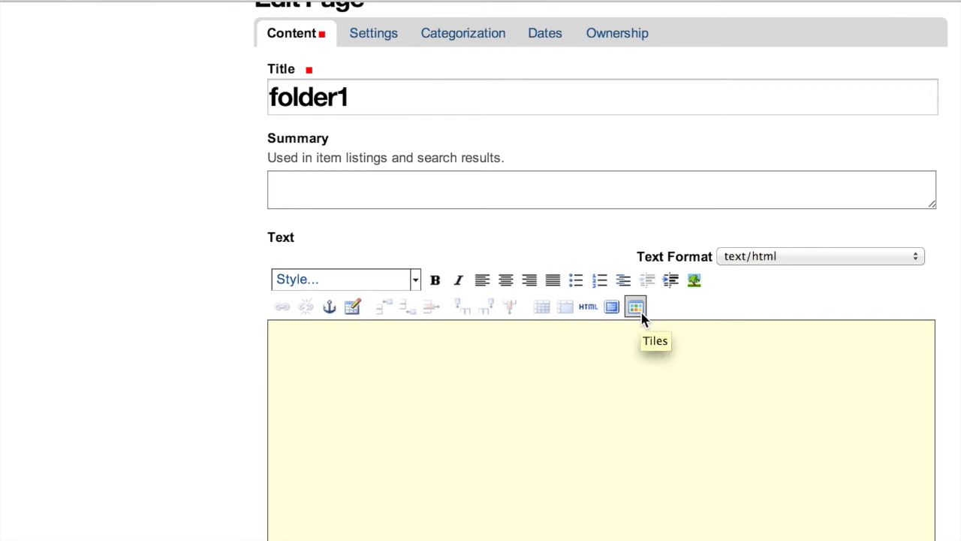
{"action": "left_click", "coordinate": [635, 306]}
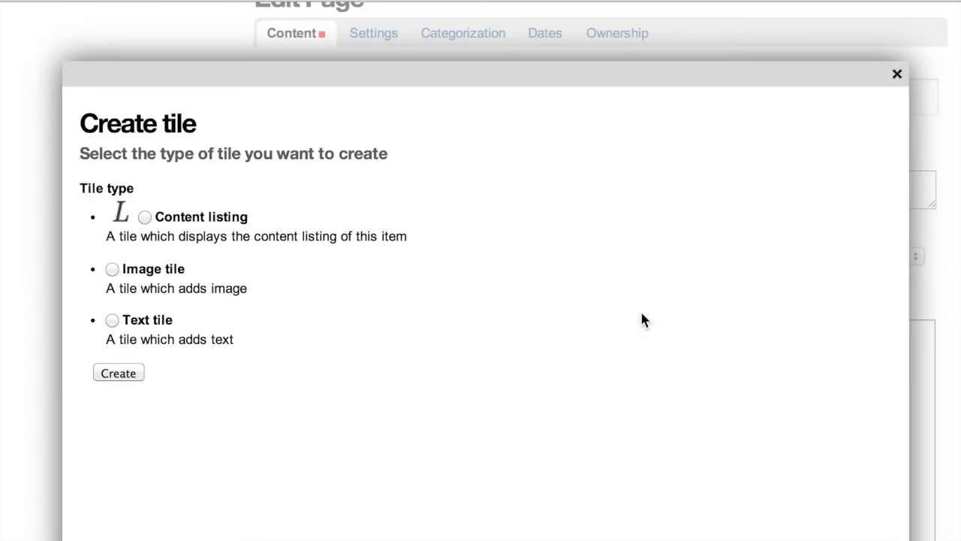
Step: Create a Content listing tile and choose Summary view as its display mode
{"action": "left_click", "coordinate": [145, 216]}
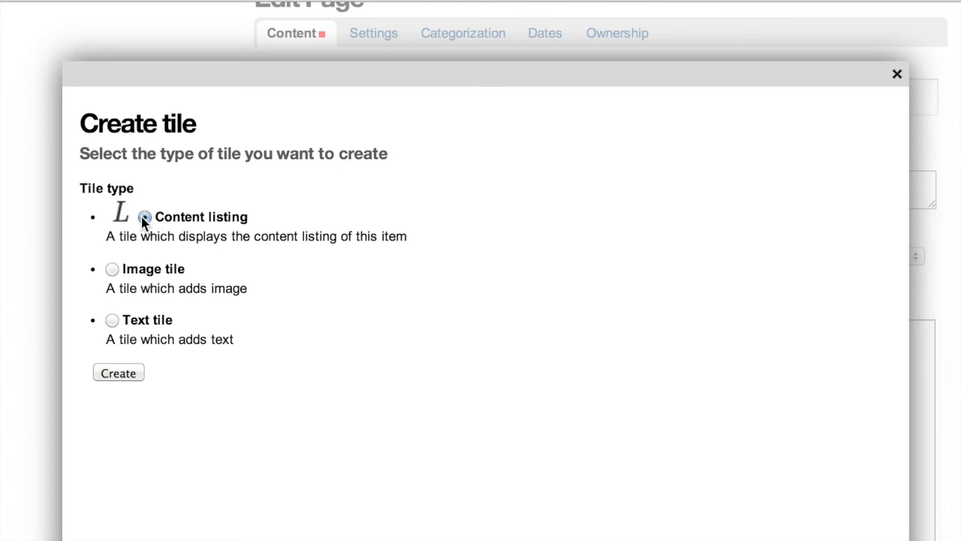
{"action": "left_click", "coordinate": [117, 372]}
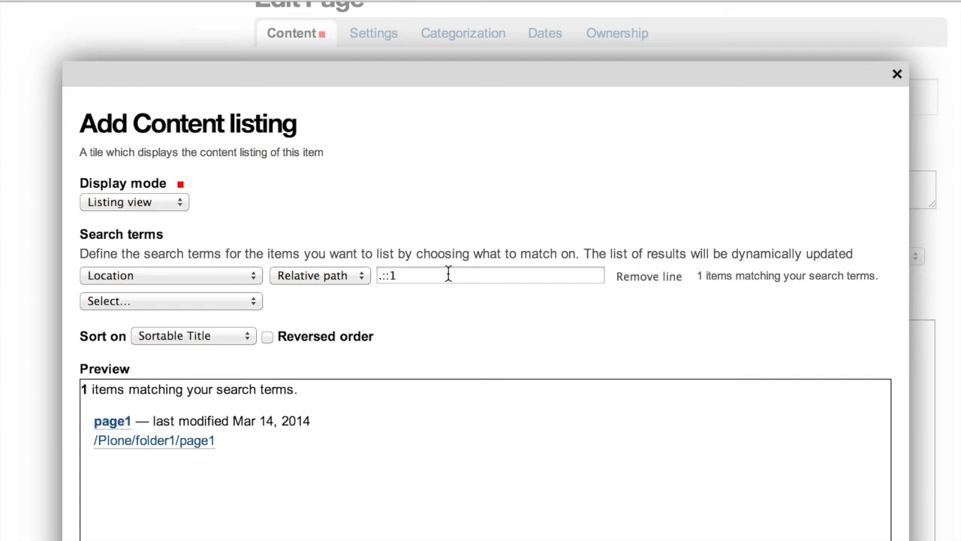
{"action": "mouse_move", "coordinate": [213, 354]}
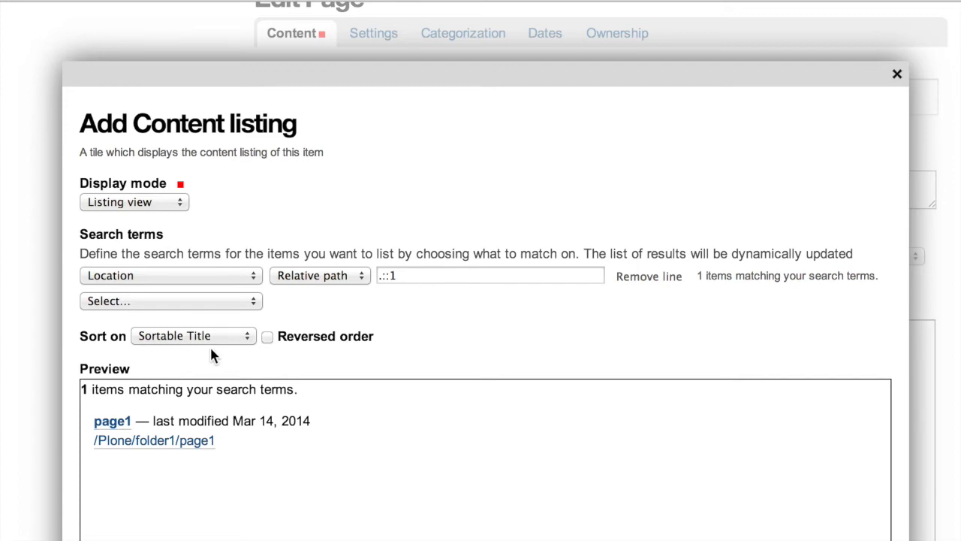
{"action": "left_click", "coordinate": [134, 201]}
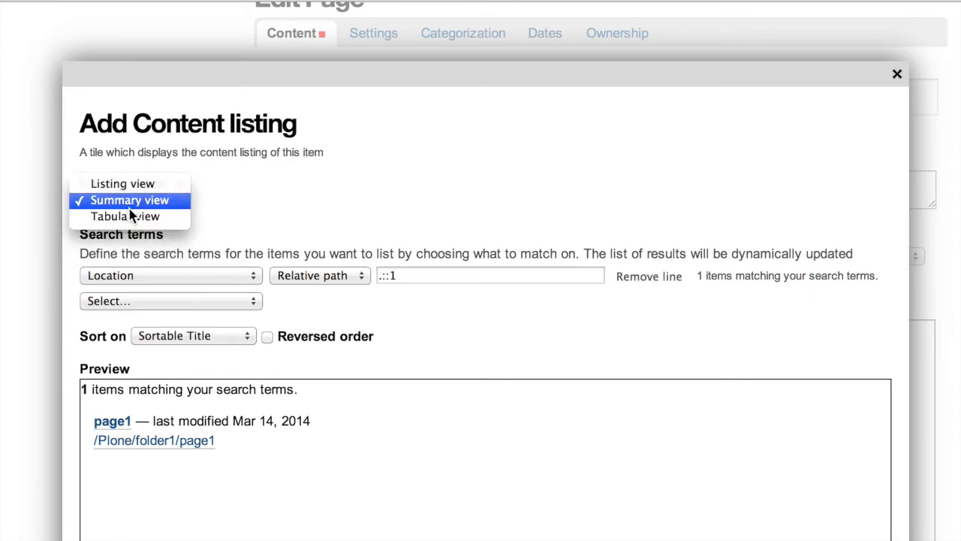
{"action": "left_click", "coordinate": [123, 184]}
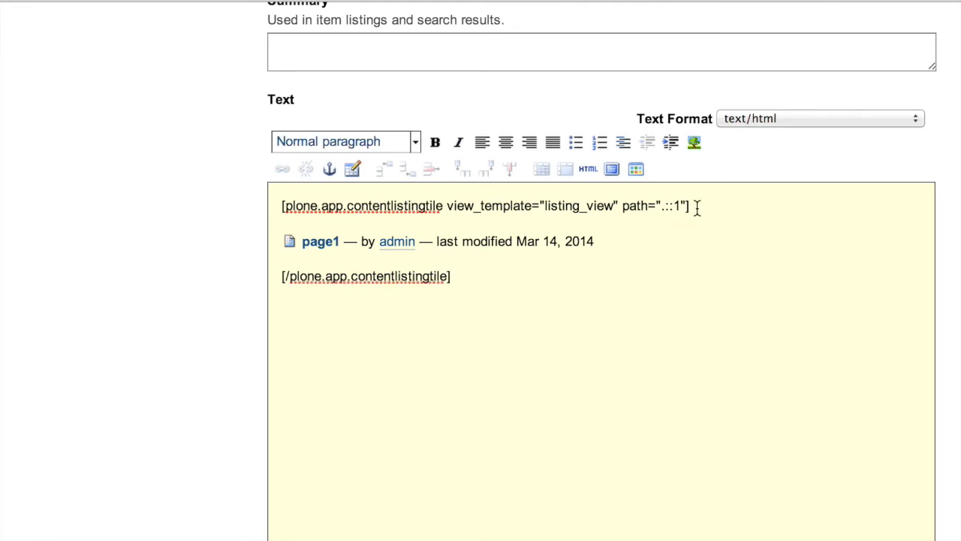
Step: Review the inserted listing_view shortcode and select its view_template word
{"action": "scroll", "scroll_direction": "down", "scroll_amount": 3}
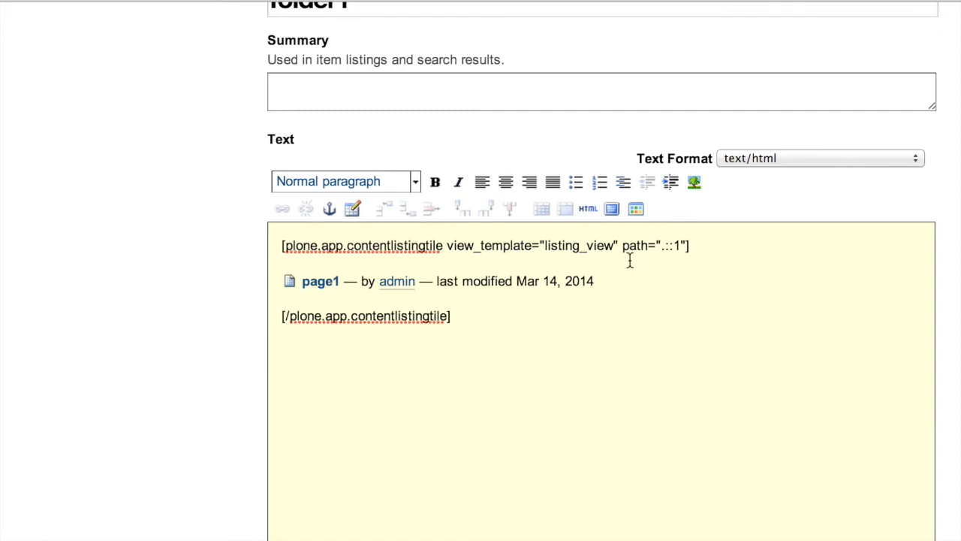
{"action": "mouse_move", "coordinate": [487, 321]}
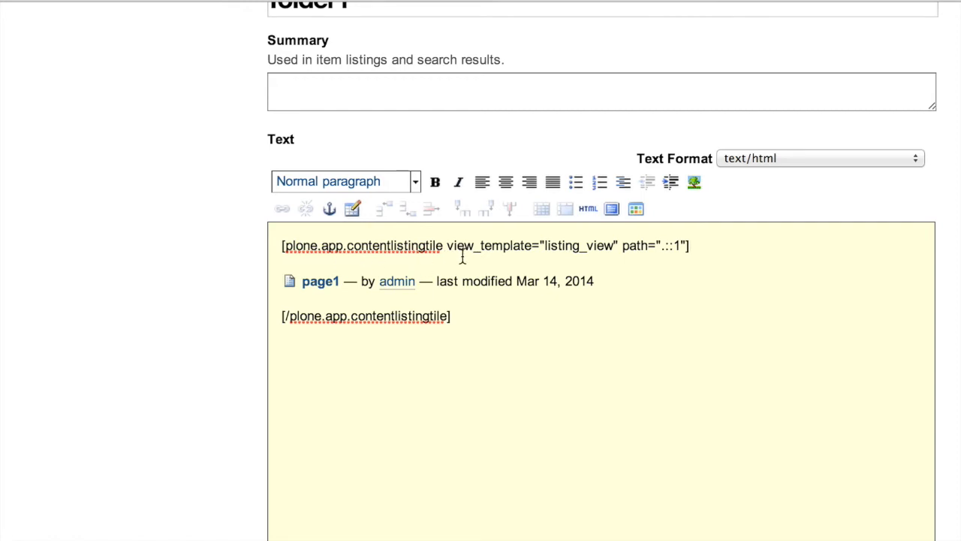
{"action": "double_click", "coordinate": [360, 247]}
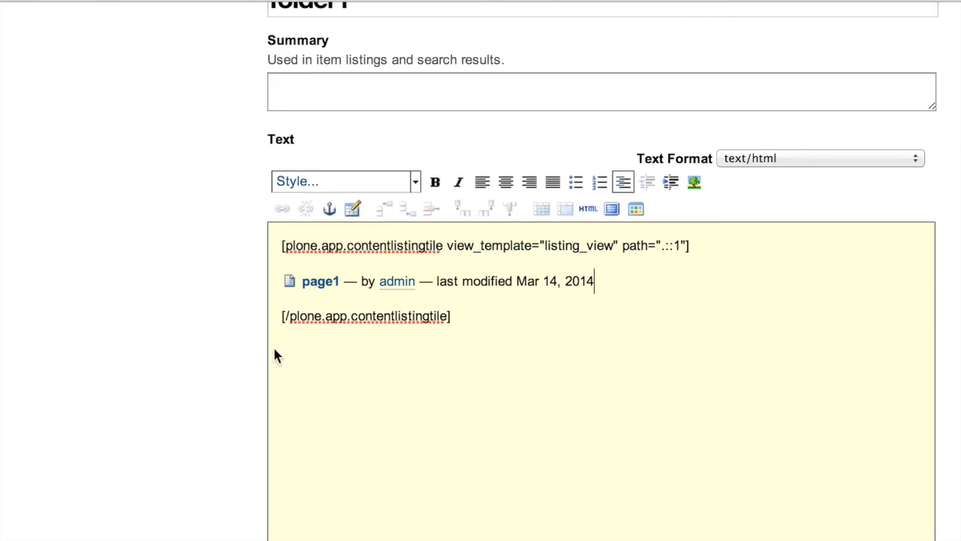
{"action": "mouse_move", "coordinate": [229, 297]}
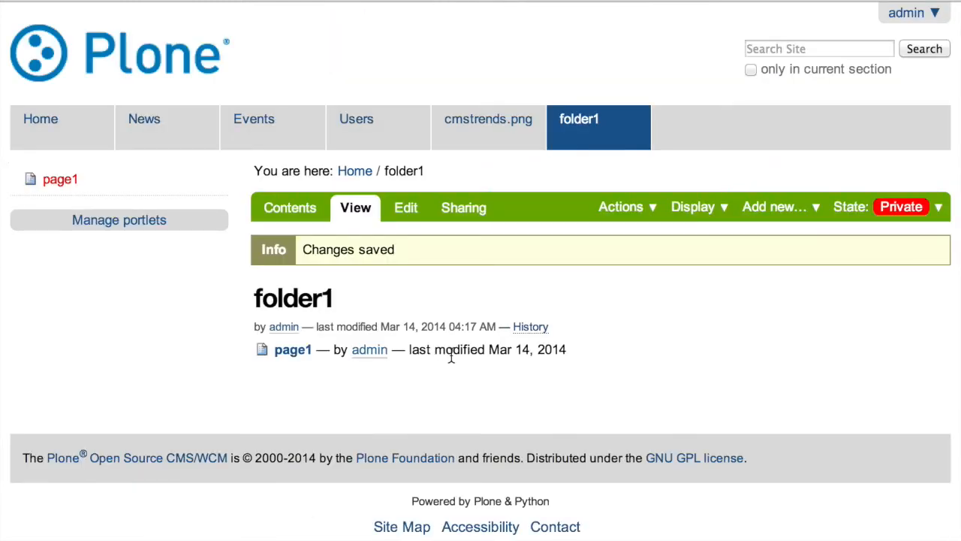
{"action": "mouse_move", "coordinate": [397, 349]}
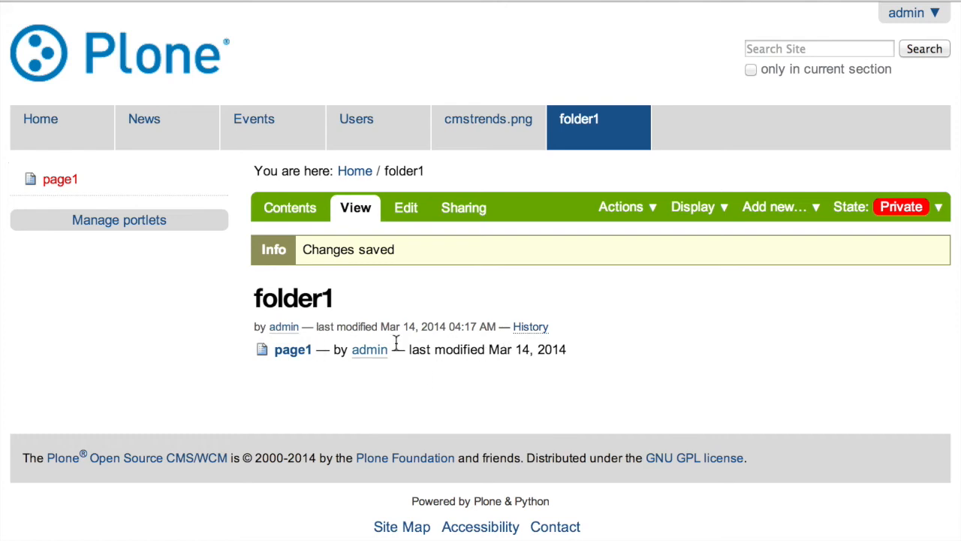
{"action": "mouse_move", "coordinate": [501, 382]}
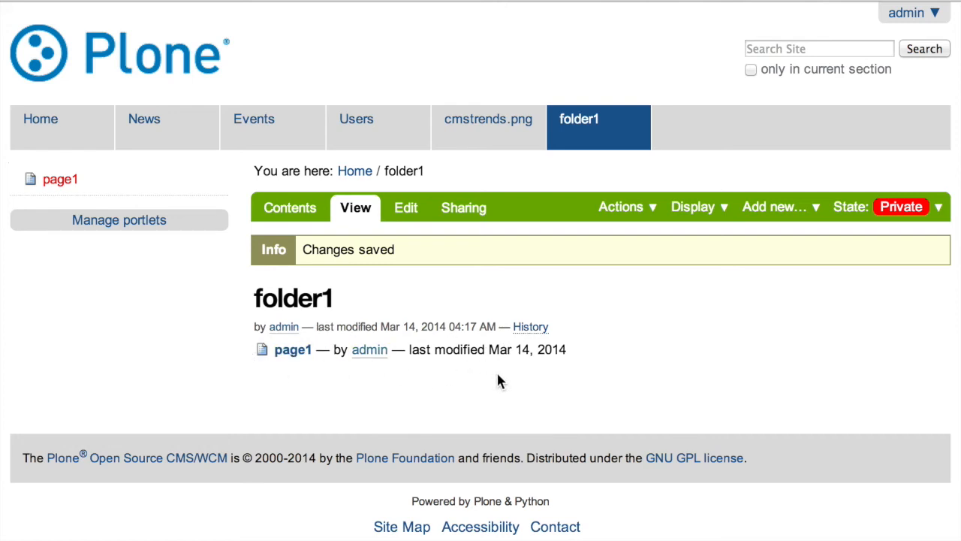
{"action": "mouse_move", "coordinate": [784, 223]}
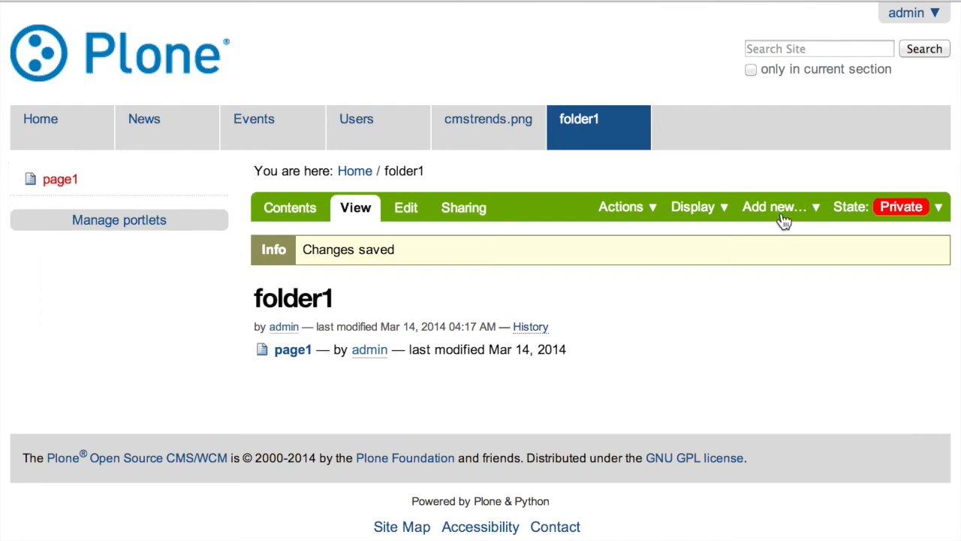
Step: Add a new Page in folder1 titled sibling2 and save it
{"action": "left_click", "coordinate": [775, 207]}
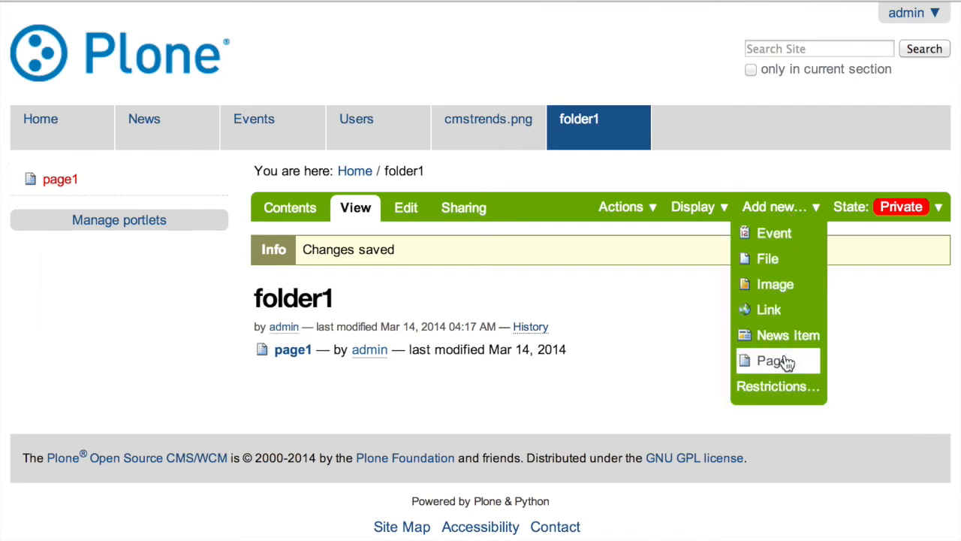
{"action": "left_click", "coordinate": [772, 360]}
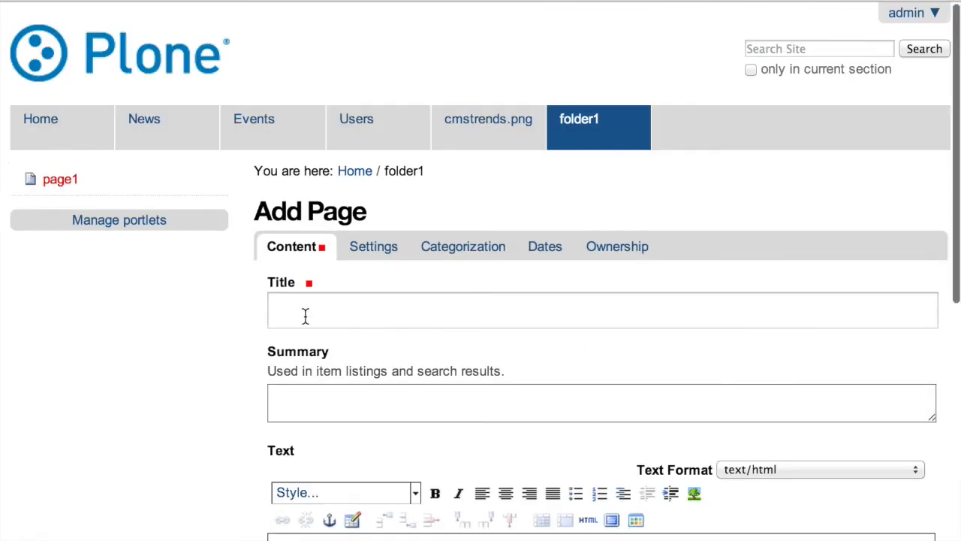
{"action": "scroll", "scroll_direction": "down", "scroll_amount": 3}
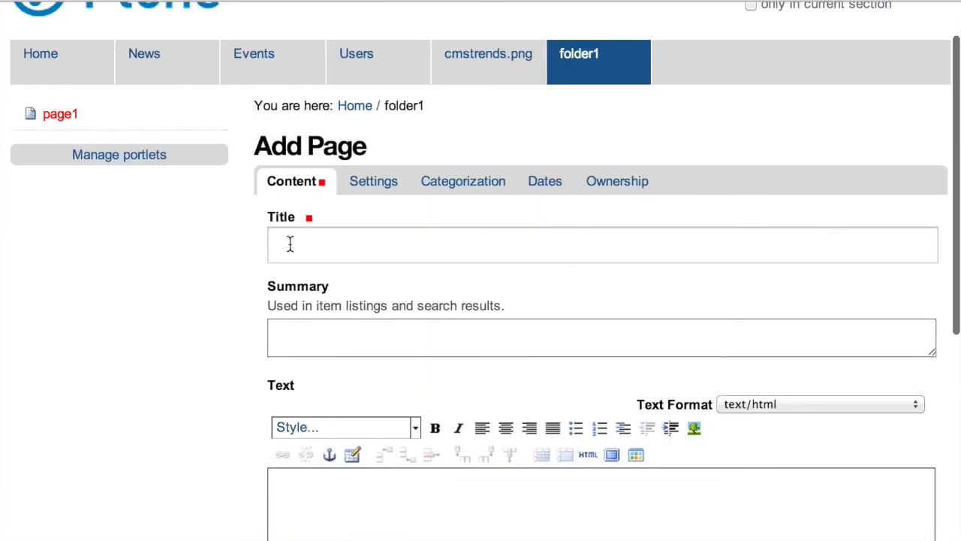
{"action": "type", "text": "sibl"}
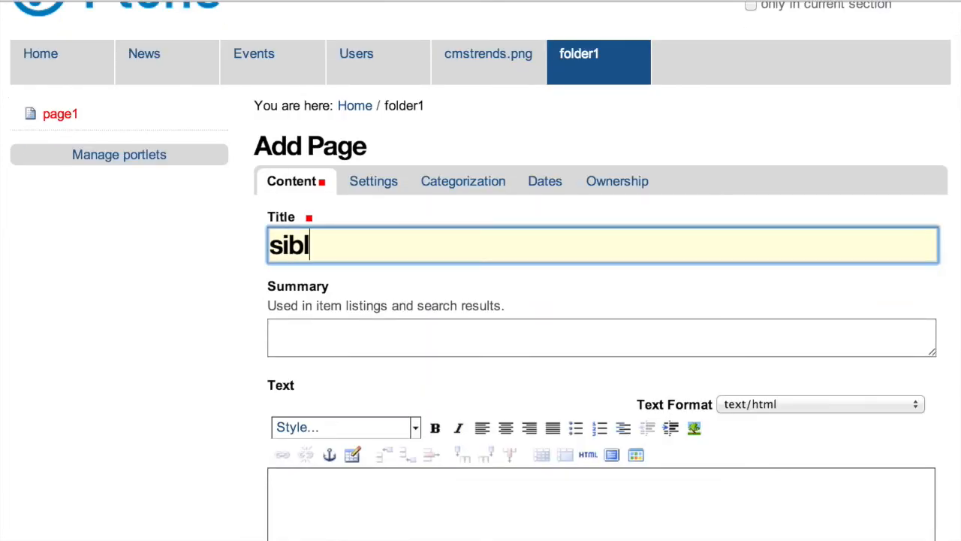
{"action": "scroll", "scroll_direction": "down", "scroll_amount": 3}
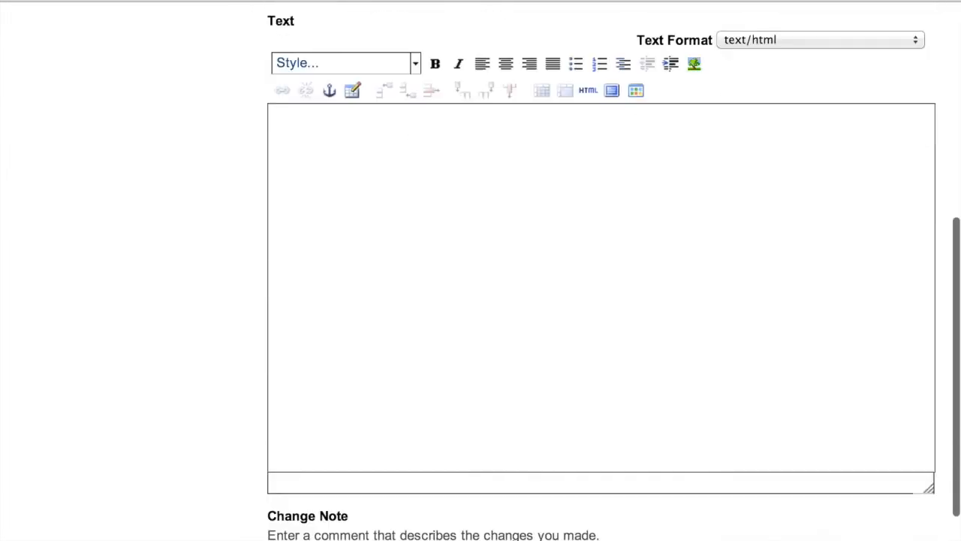
{"action": "scroll", "scroll_direction": "down", "scroll_amount": 3}
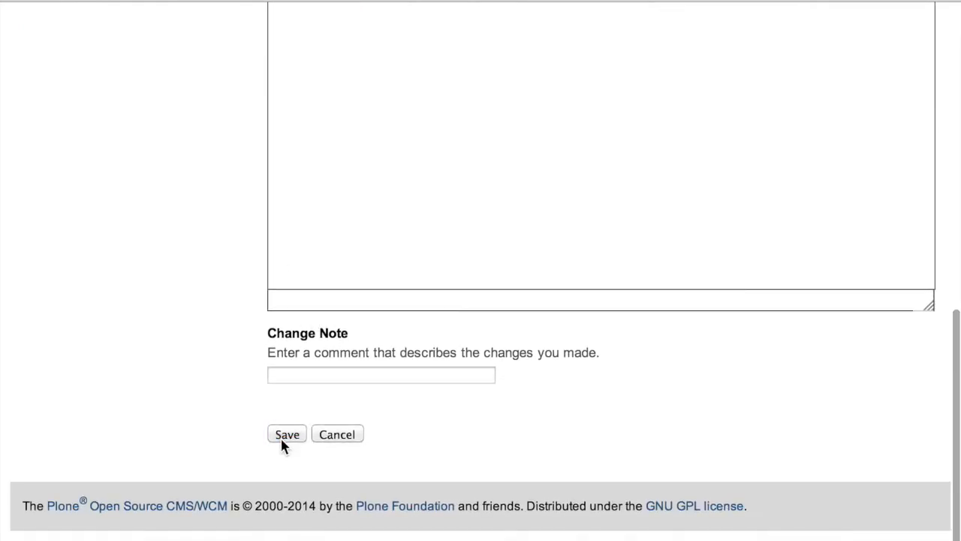
{"action": "left_click", "coordinate": [287, 434]}
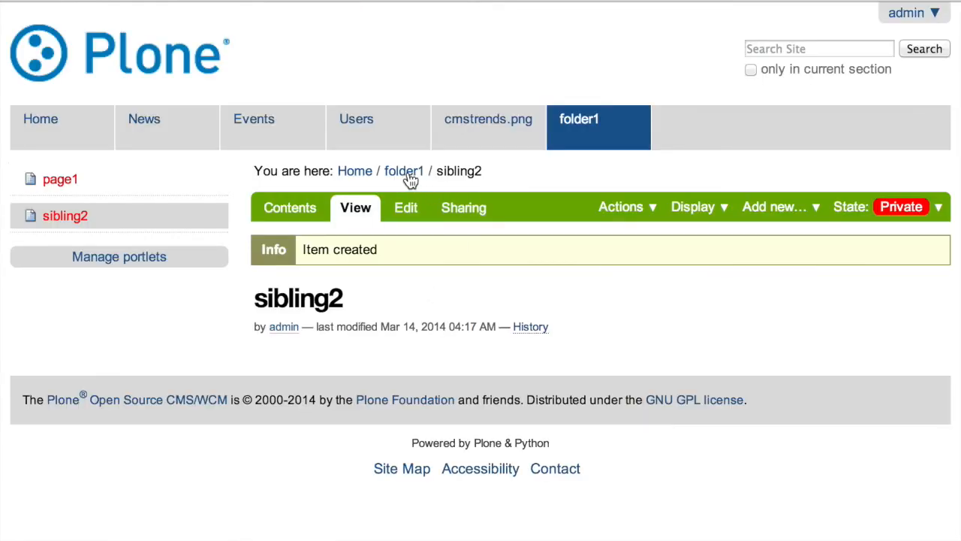
Step: Return to folder1 via the breadcrumb
{"action": "left_click", "coordinate": [402, 171]}
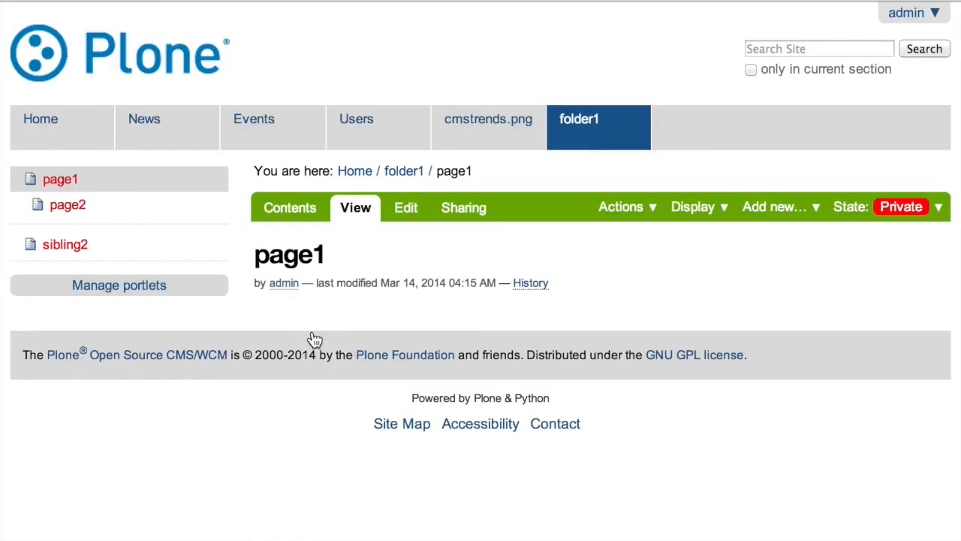
{"action": "mouse_move", "coordinate": [742, 238]}
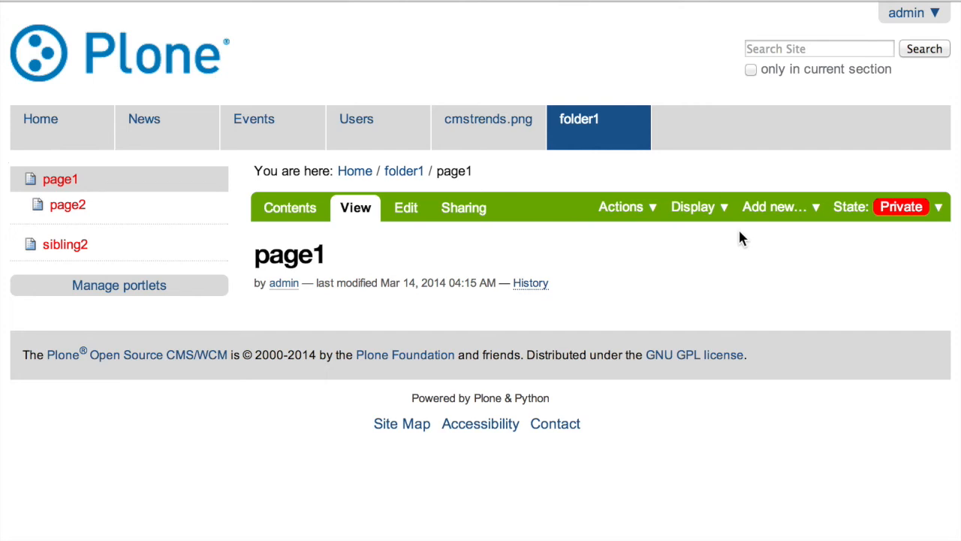
{"action": "mouse_move", "coordinate": [405, 207]}
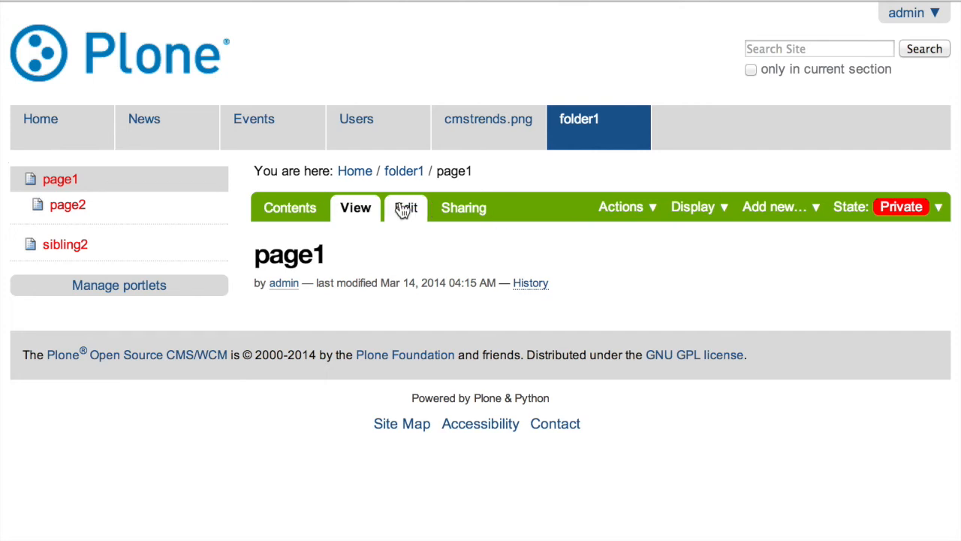
Step: Edit page1 and add a content listing whose criteria drop Location and keep only Type = Image
{"action": "left_click", "coordinate": [405, 207]}
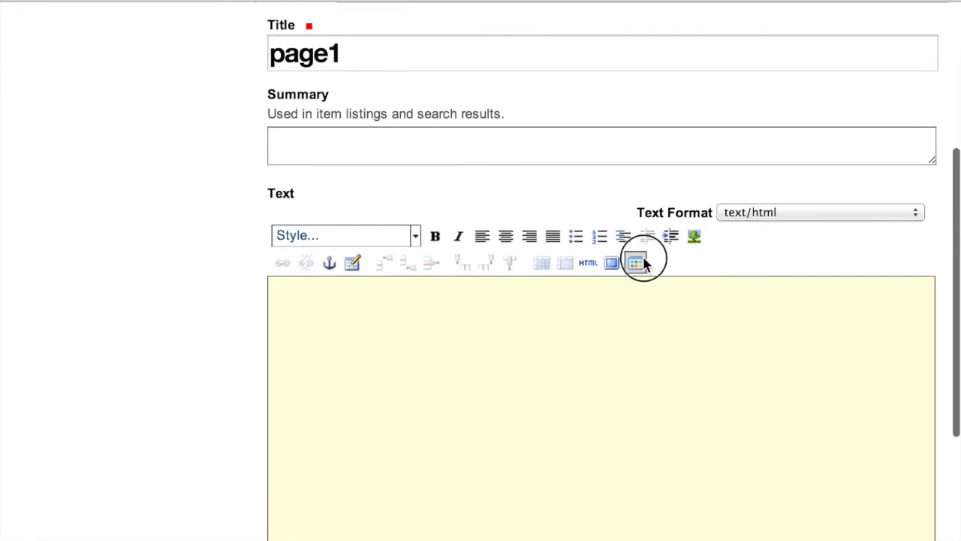
{"action": "left_click", "coordinate": [635, 261]}
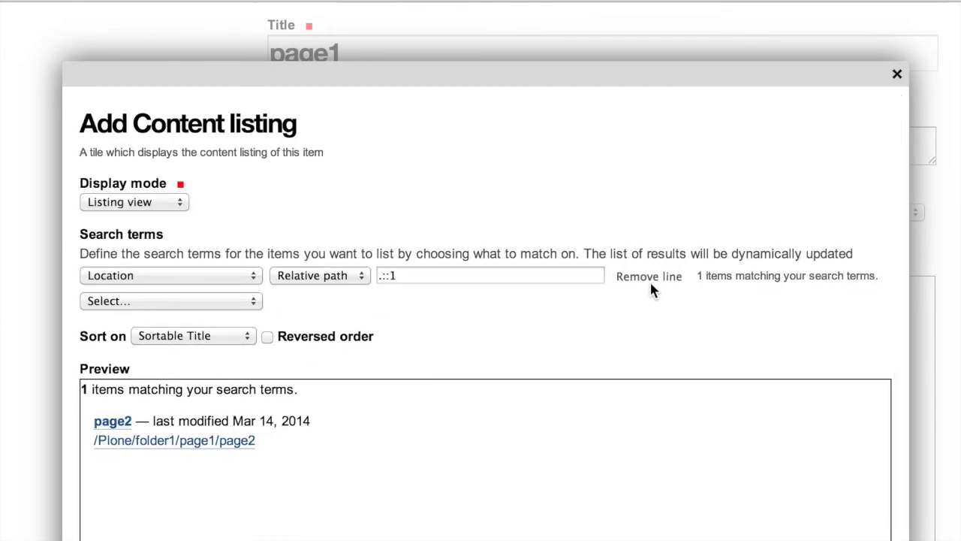
{"action": "left_click", "coordinate": [648, 276]}
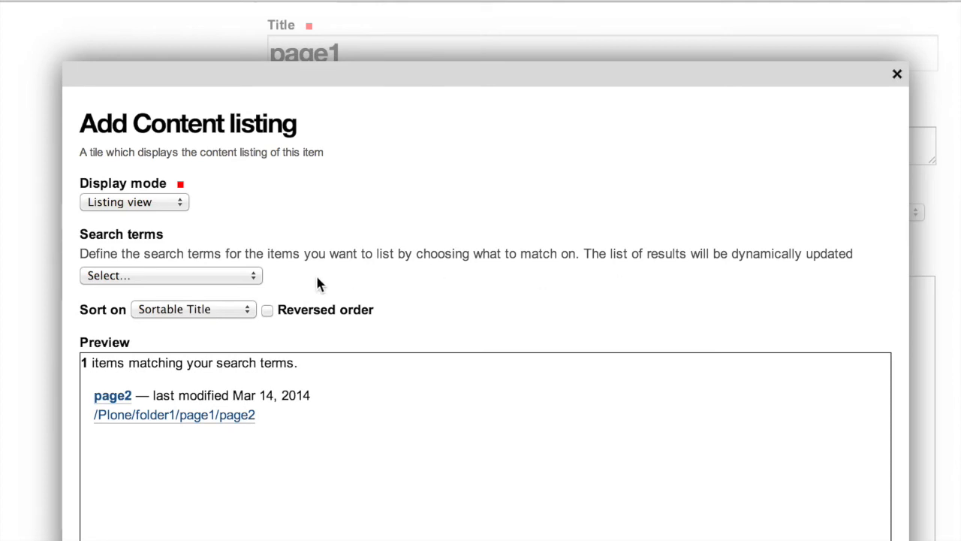
{"action": "left_click", "coordinate": [171, 275]}
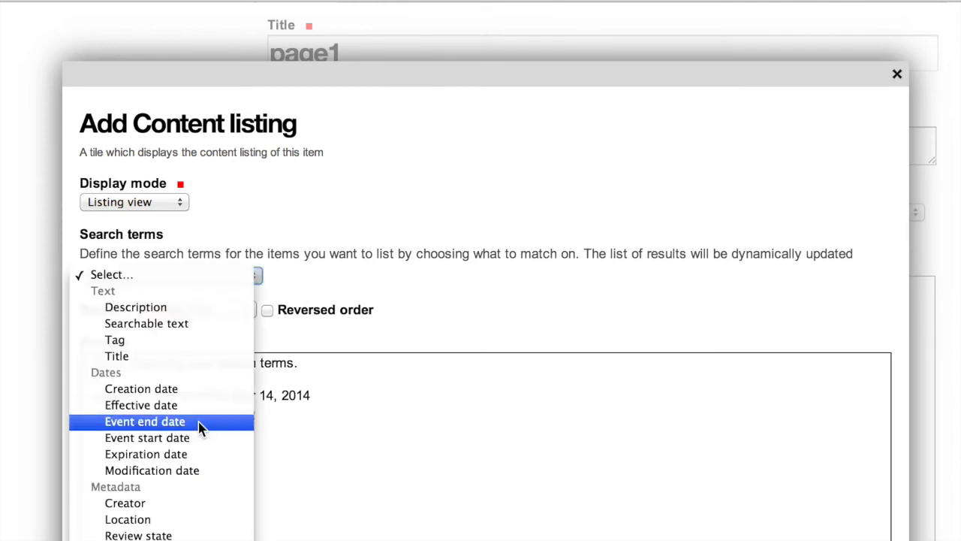
{"action": "mouse_move", "coordinate": [188, 470]}
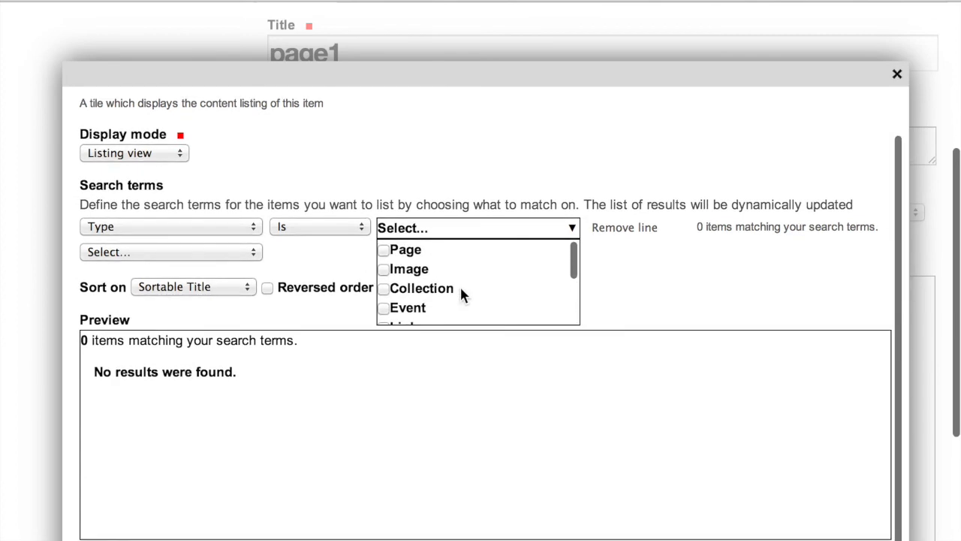
{"action": "left_click", "coordinate": [384, 269]}
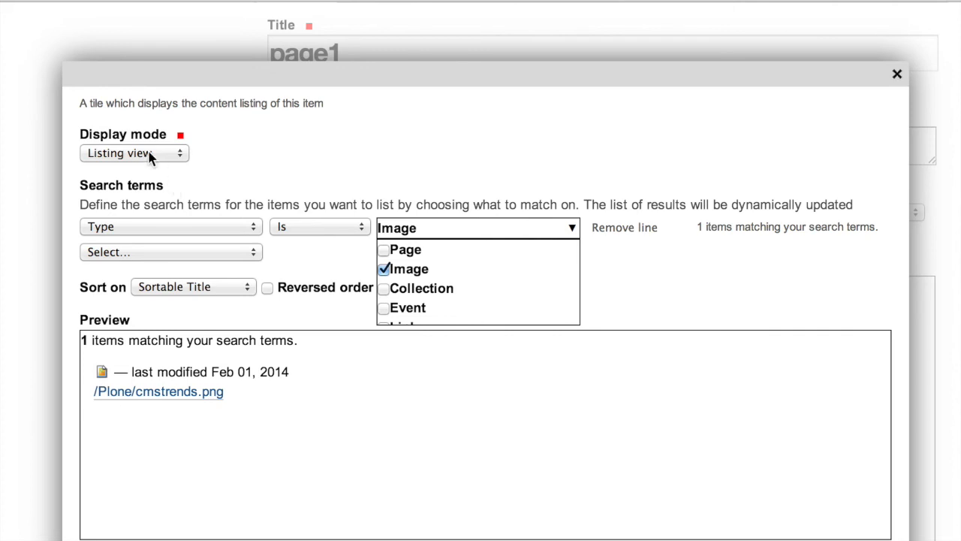
{"action": "left_click", "coordinate": [134, 153]}
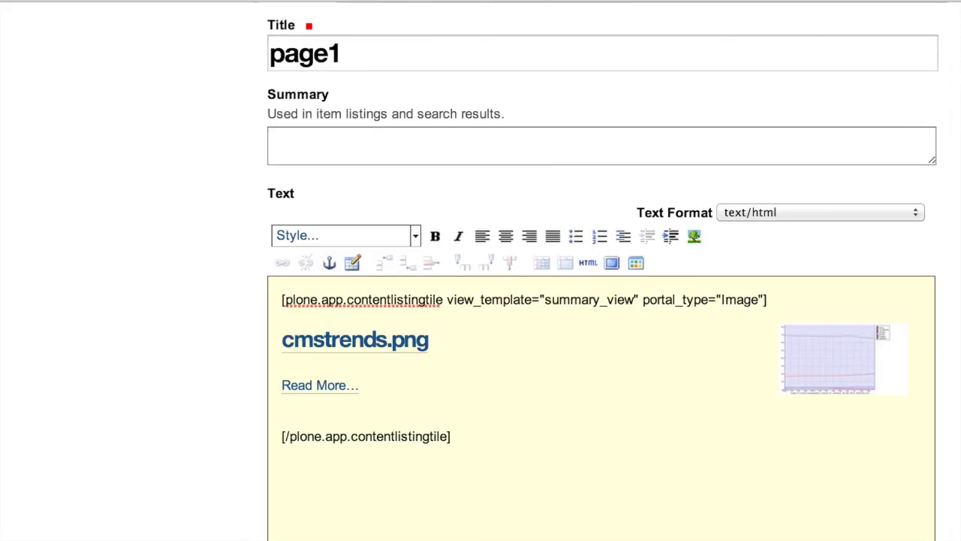
{"action": "mouse_move", "coordinate": [432, 375]}
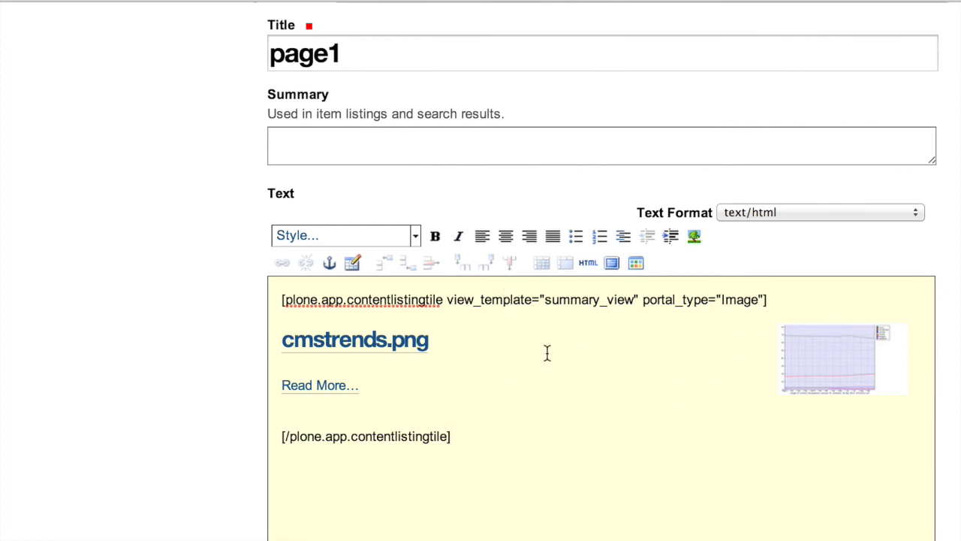
Step: Save page1 with the summary-view image listing inserted
{"action": "scroll", "scroll_direction": "down", "scroll_amount": 3}
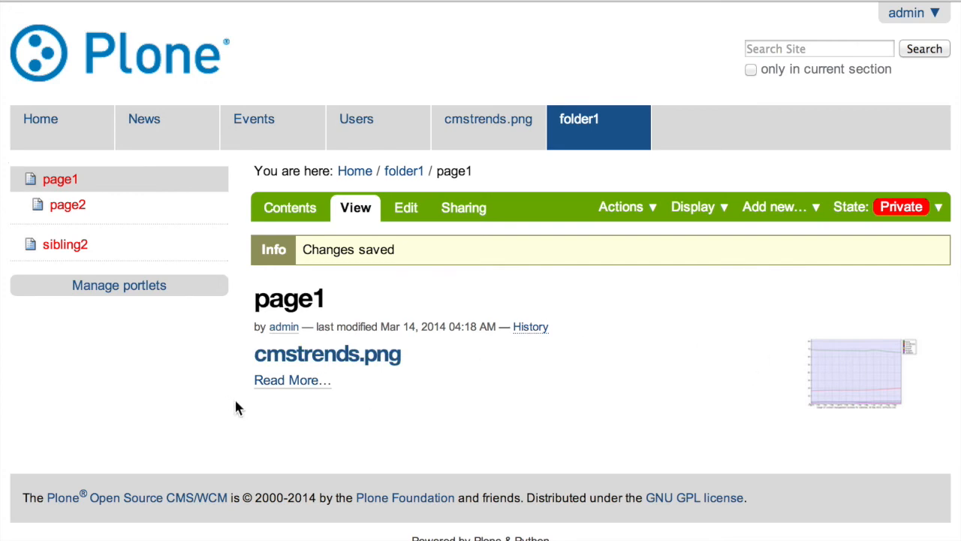
{"action": "mouse_move", "coordinate": [657, 365]}
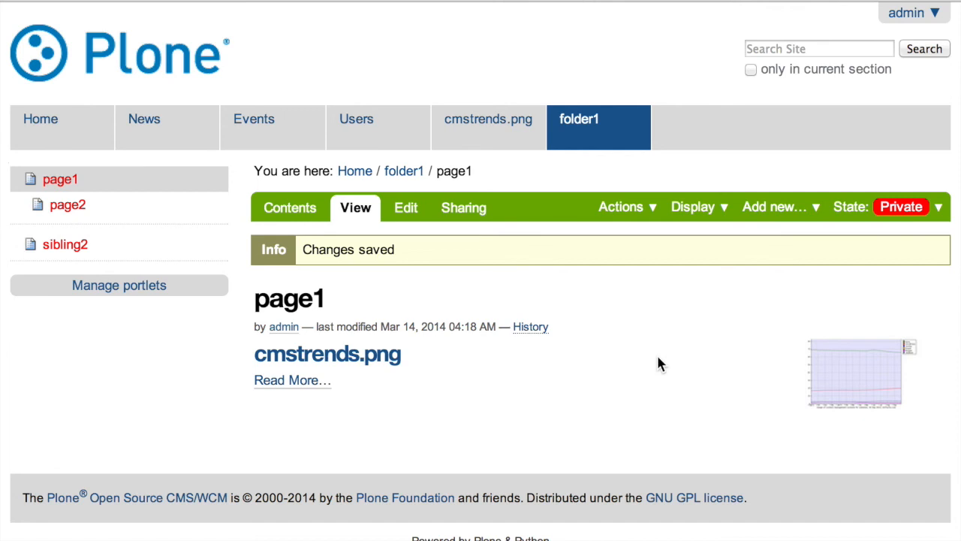
{"action": "mouse_move", "coordinate": [494, 252]}
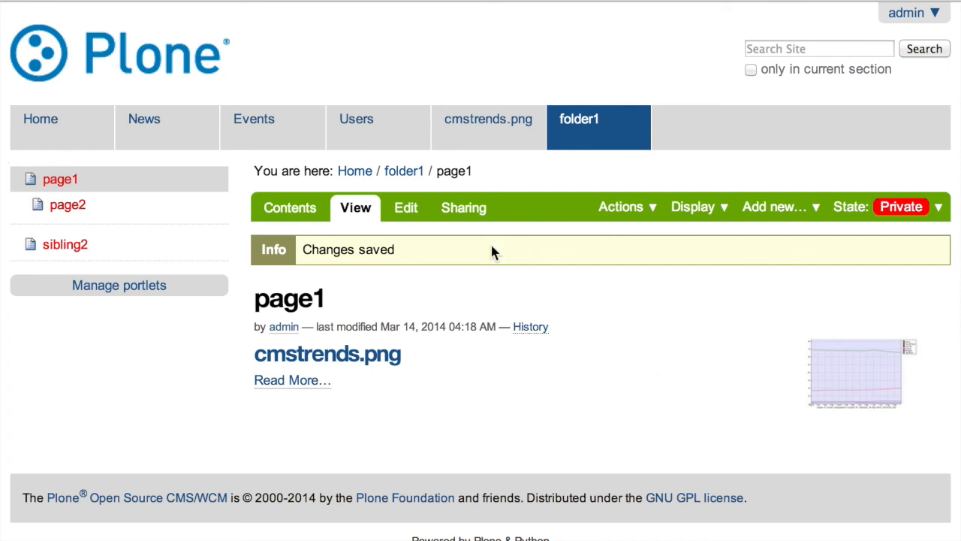
{"action": "mouse_move", "coordinate": [423, 218]}
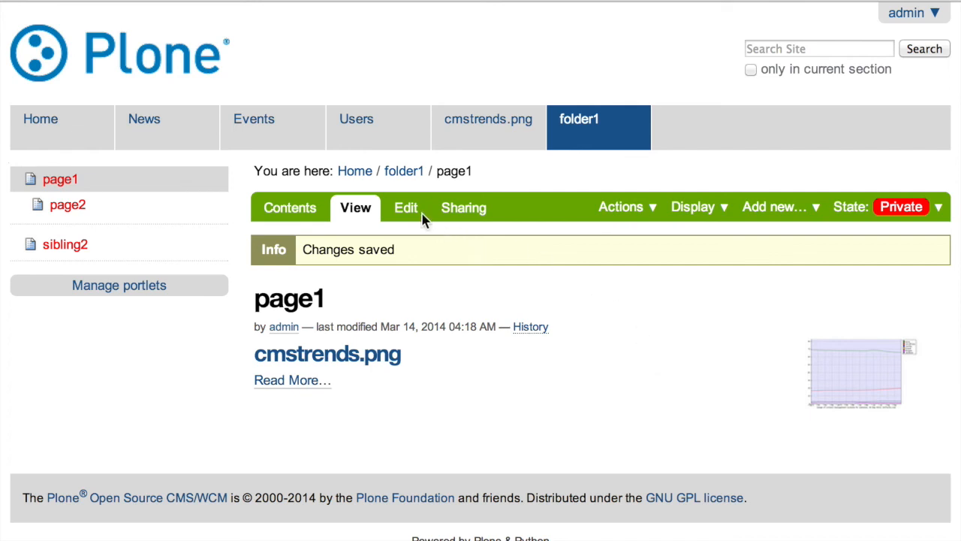
Step: Add the line "Here is the images in my site" as a Heading above the listing and save page1
{"action": "left_click", "coordinate": [405, 207]}
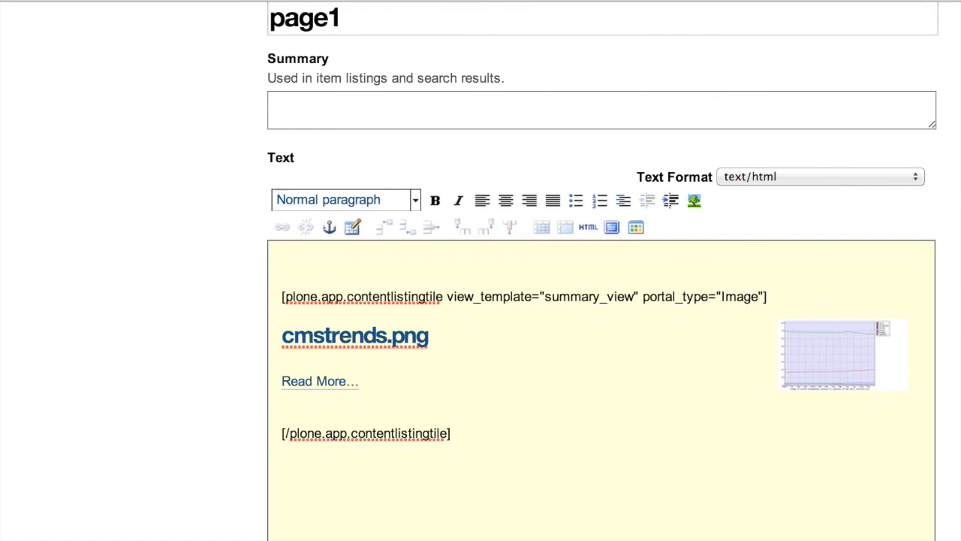
{"action": "type", "text": "Here is"}
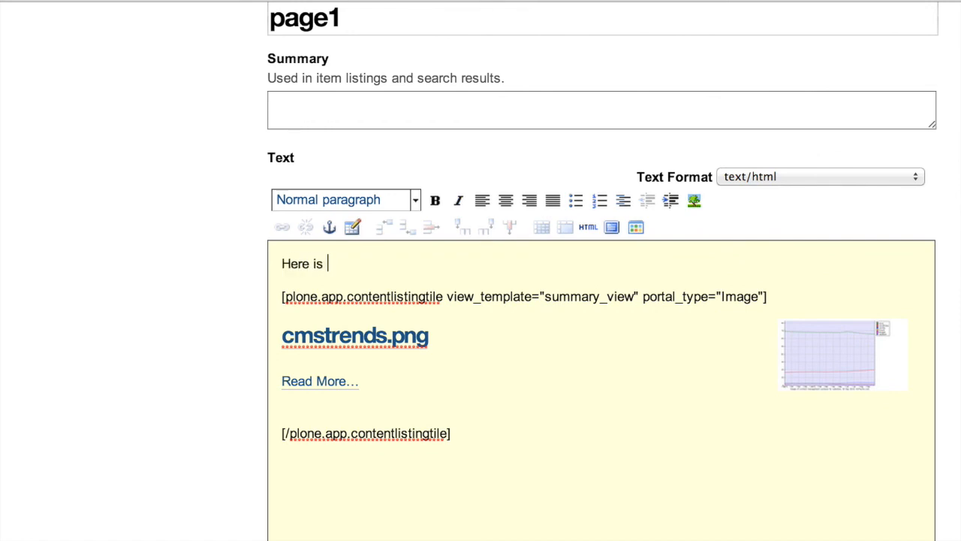
{"action": "type", "text": "the images in my site"}
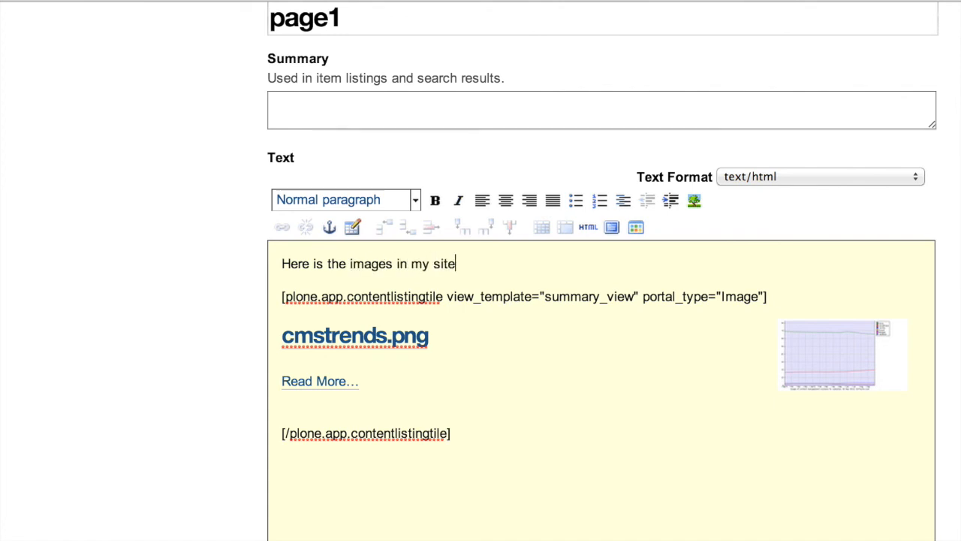
{"action": "left_click", "coordinate": [345, 199]}
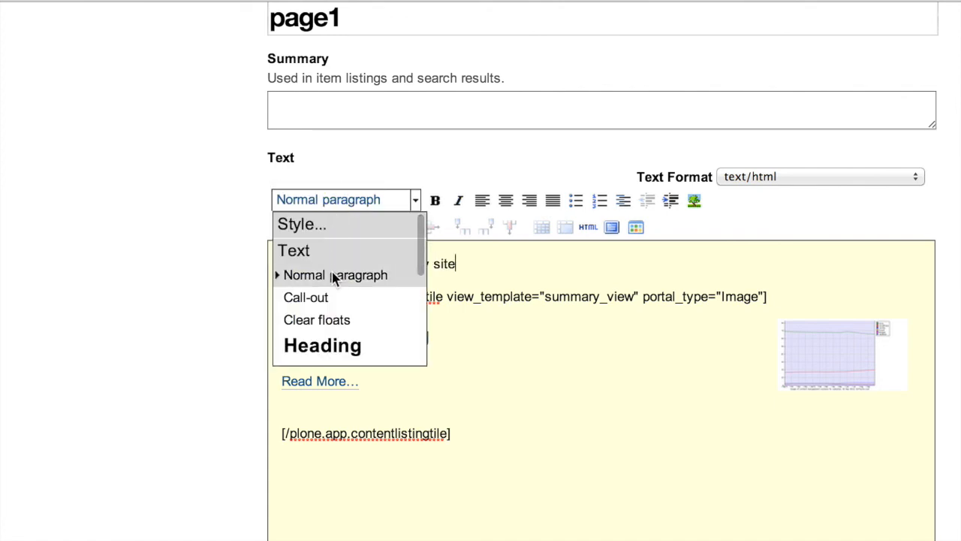
{"action": "left_click", "coordinate": [322, 344]}
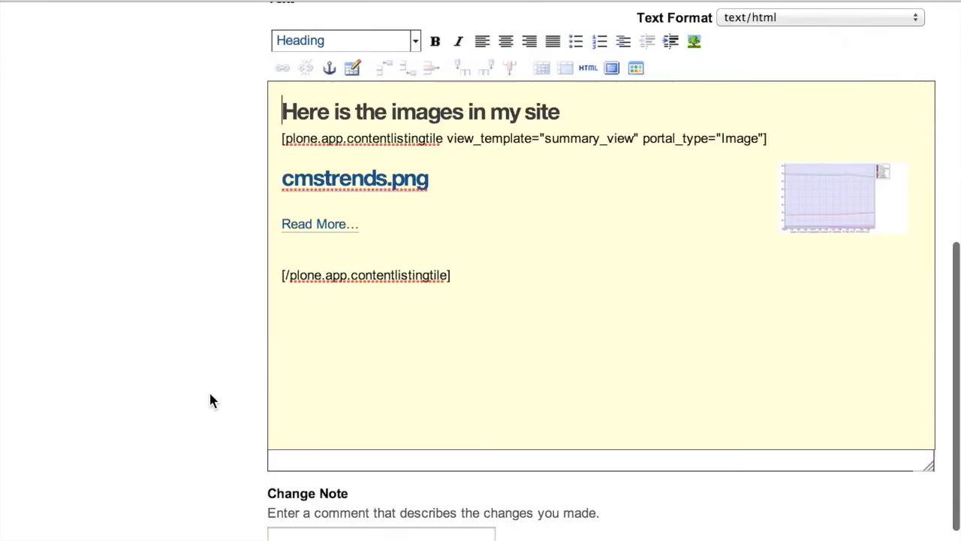
{"action": "scroll", "scroll_direction": "down", "scroll_amount": 3}
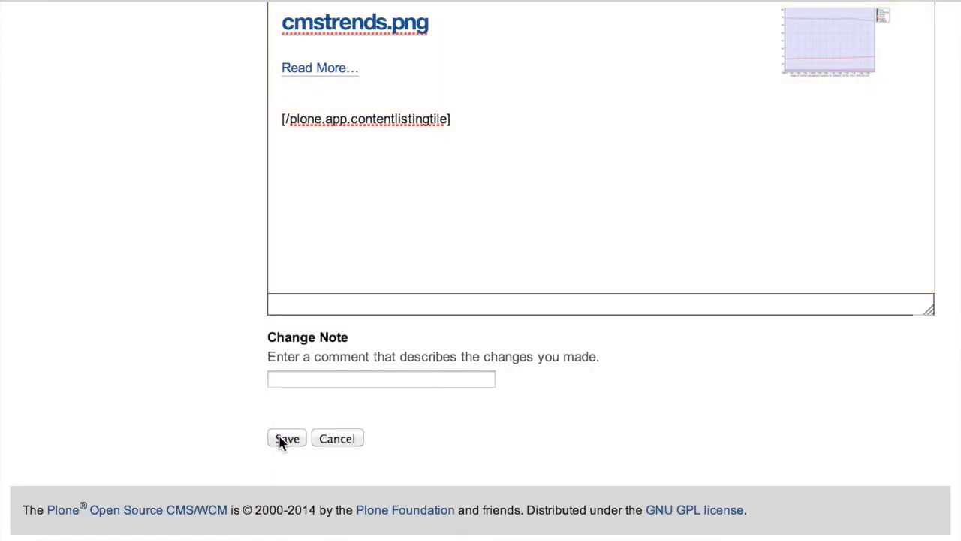
{"action": "left_click", "coordinate": [287, 438]}
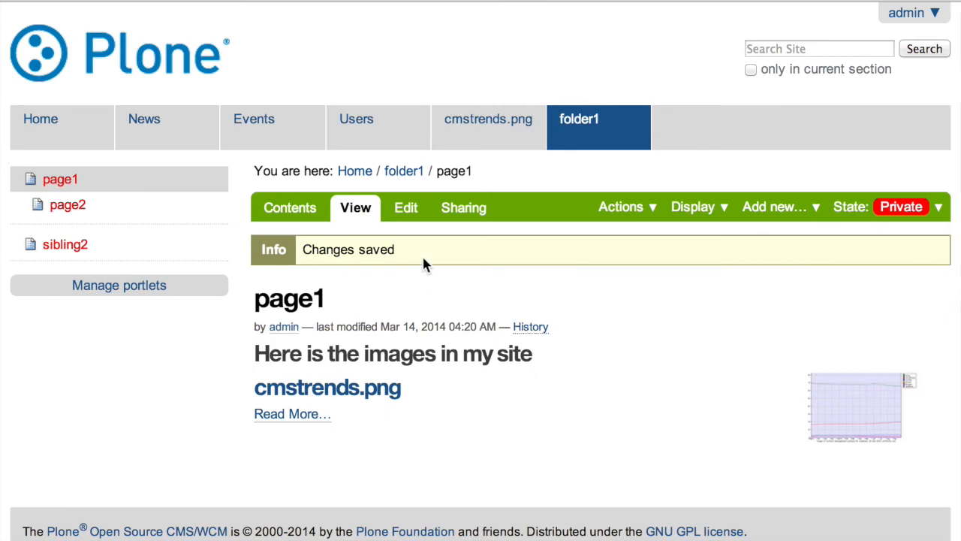
{"action": "left_click", "coordinate": [406, 207]}
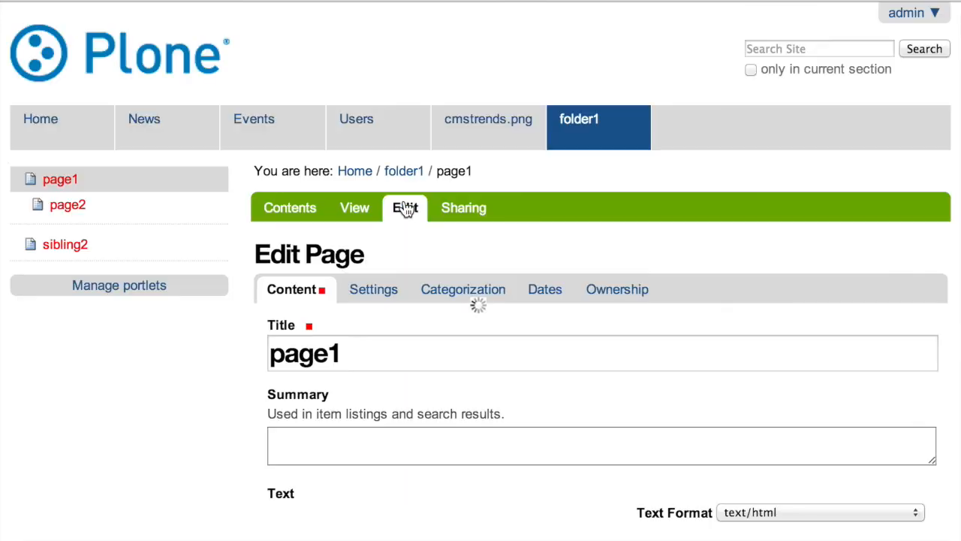
{"action": "scroll", "scroll_direction": "down", "scroll_amount": 3}
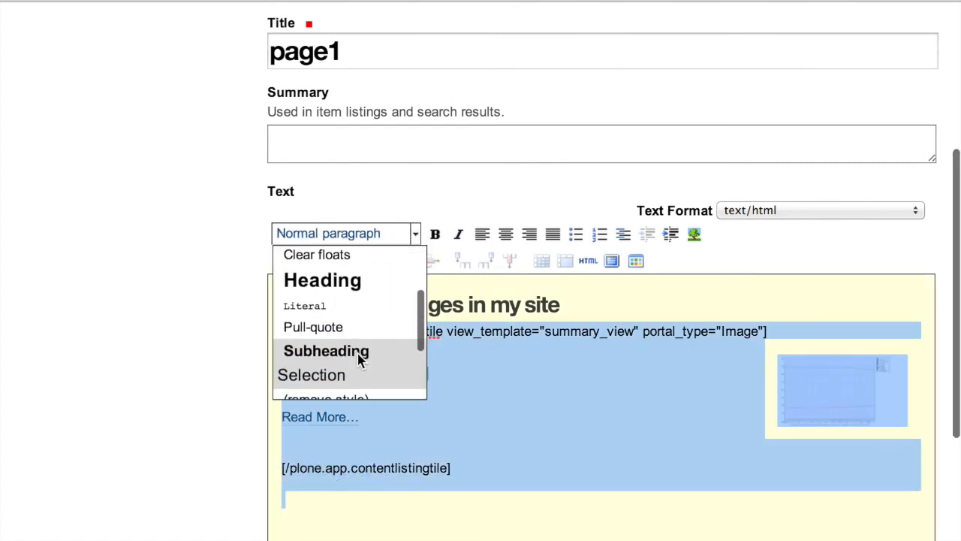
{"action": "scroll", "scroll_direction": "down", "scroll_amount": 3}
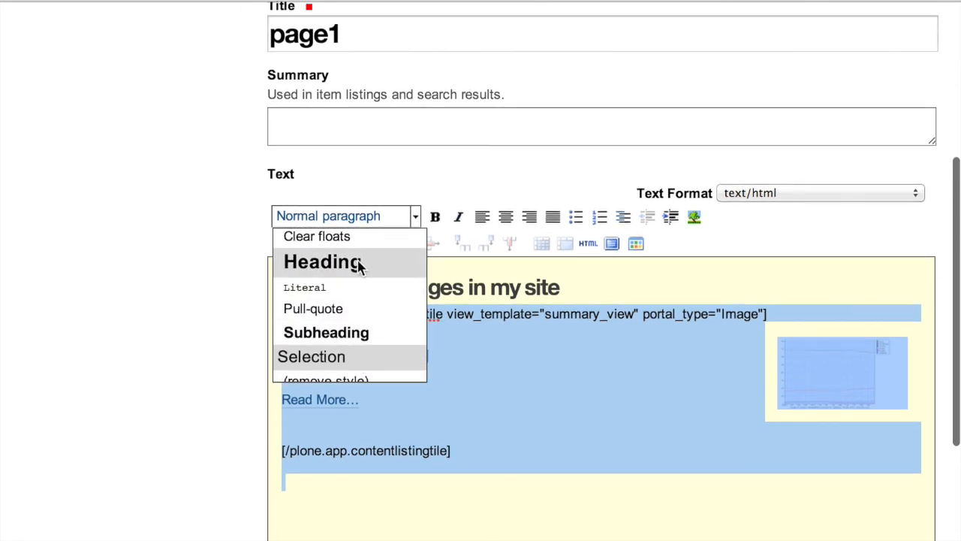
{"action": "left_click", "coordinate": [312, 308]}
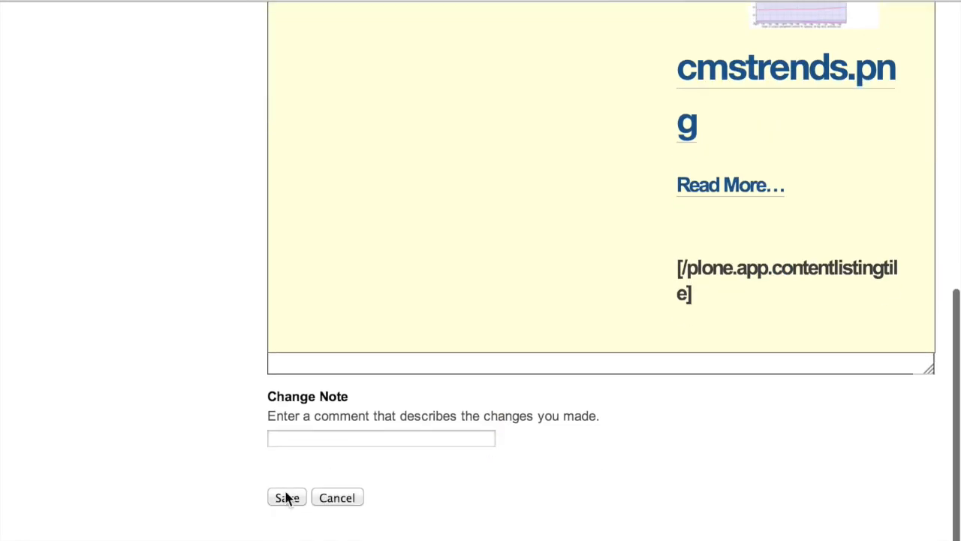
{"action": "left_click", "coordinate": [285, 497]}
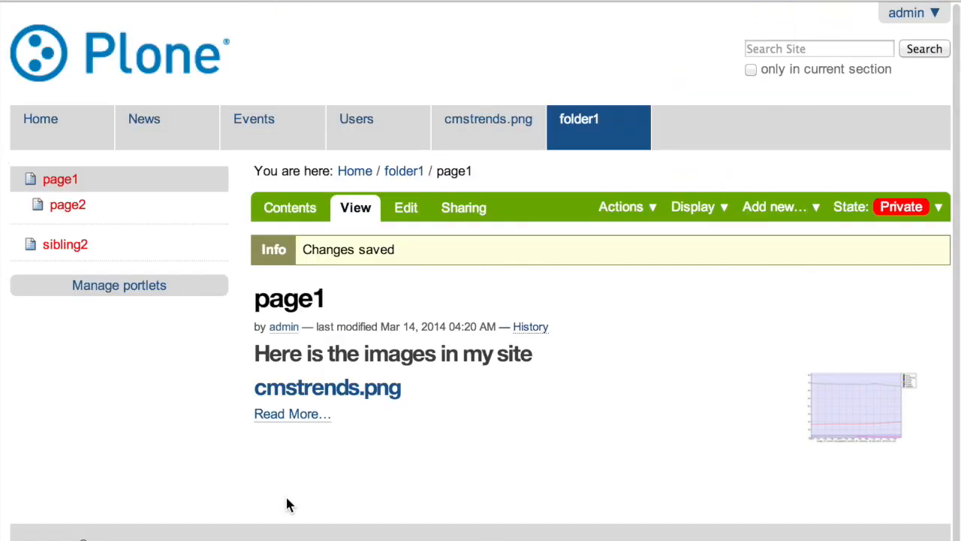